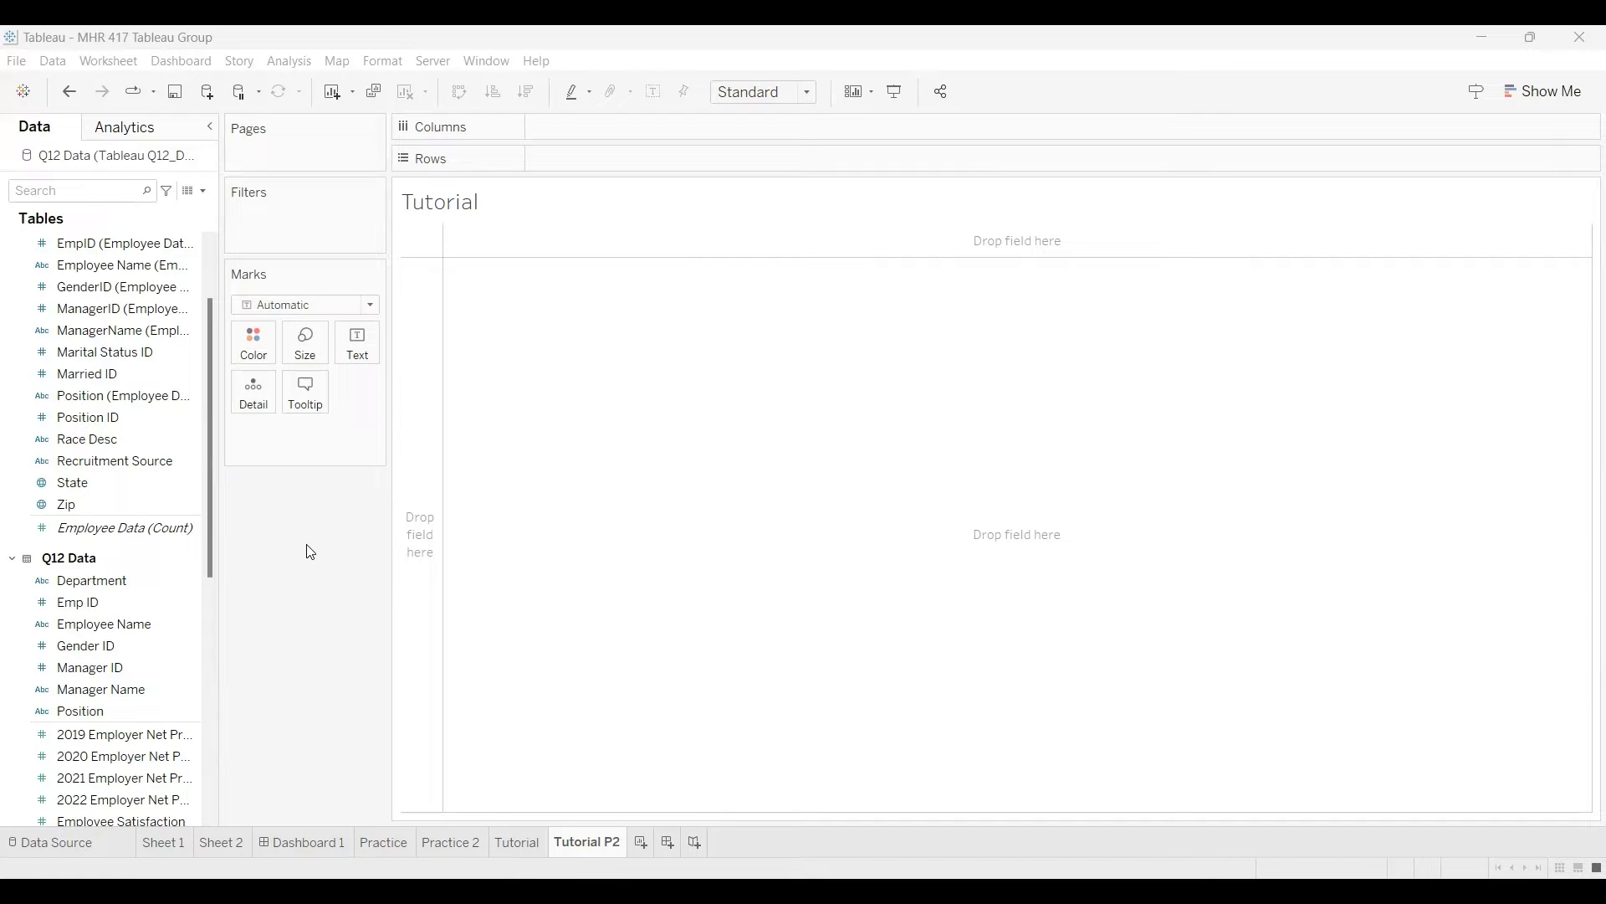
mouse_move(196, 482)
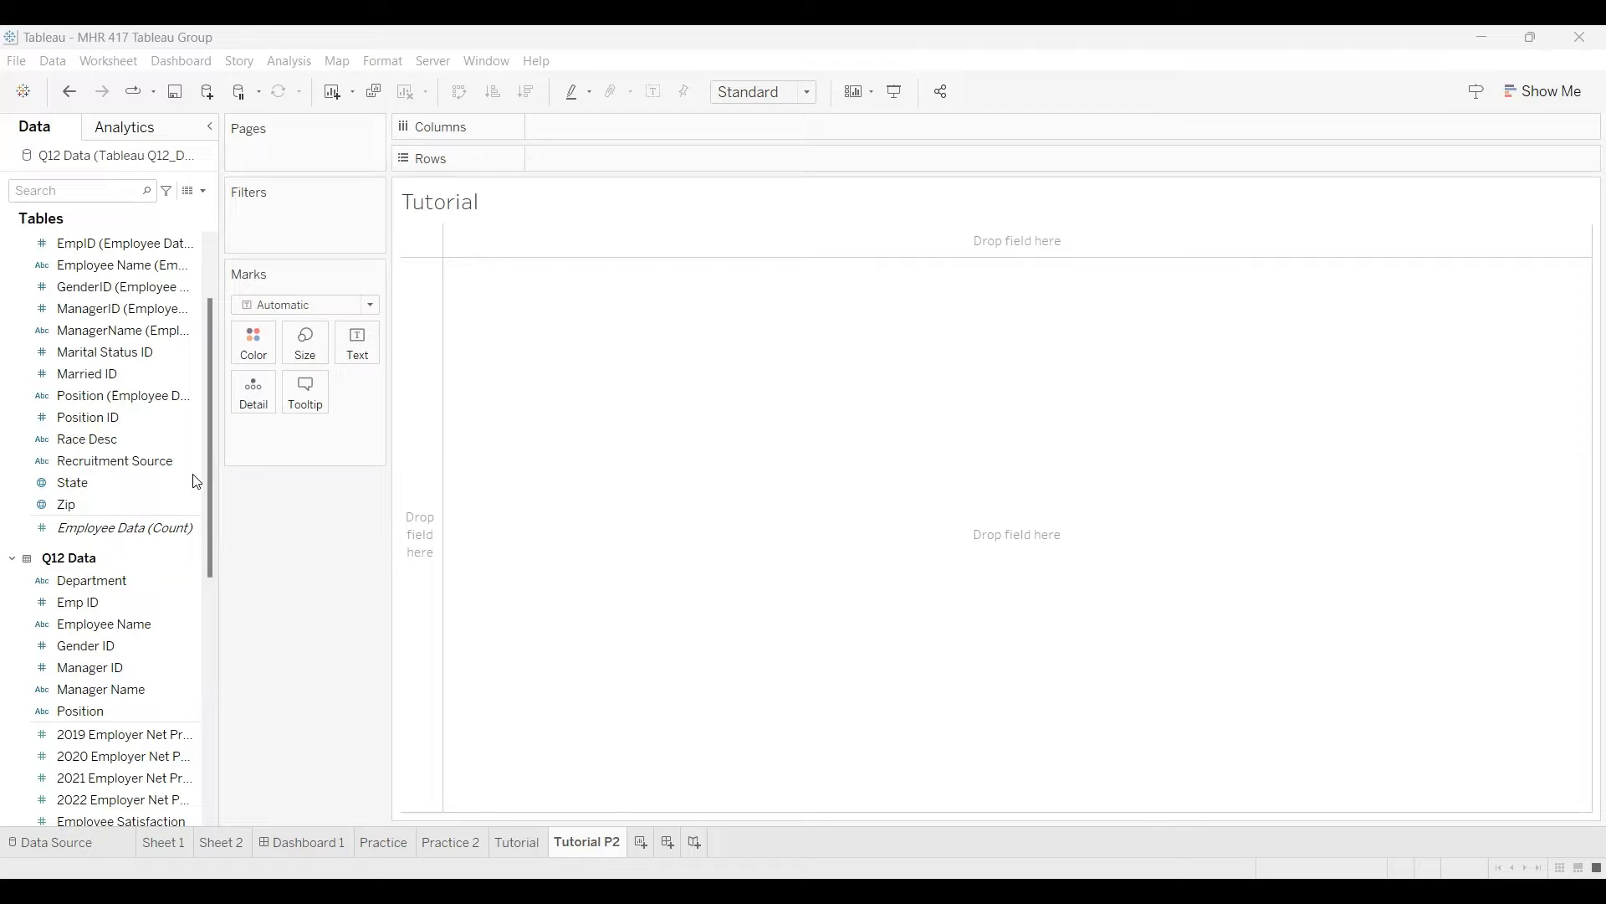
Step: Plot Manager Name across columns with average Onboarding Score as bar heights
click(88, 416)
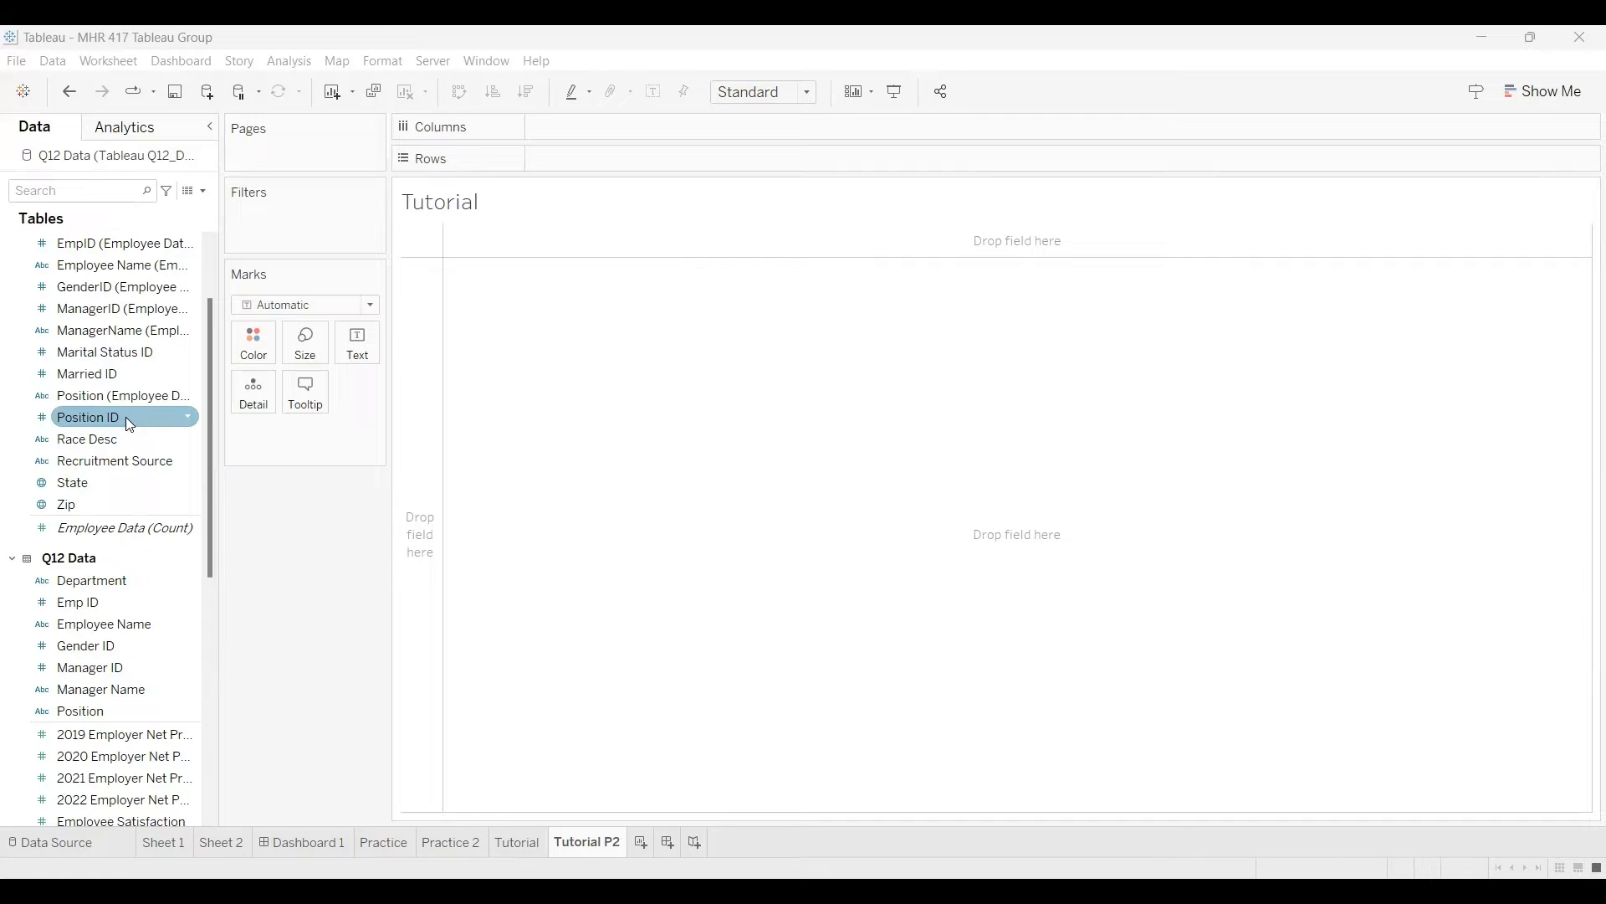
click(86, 645)
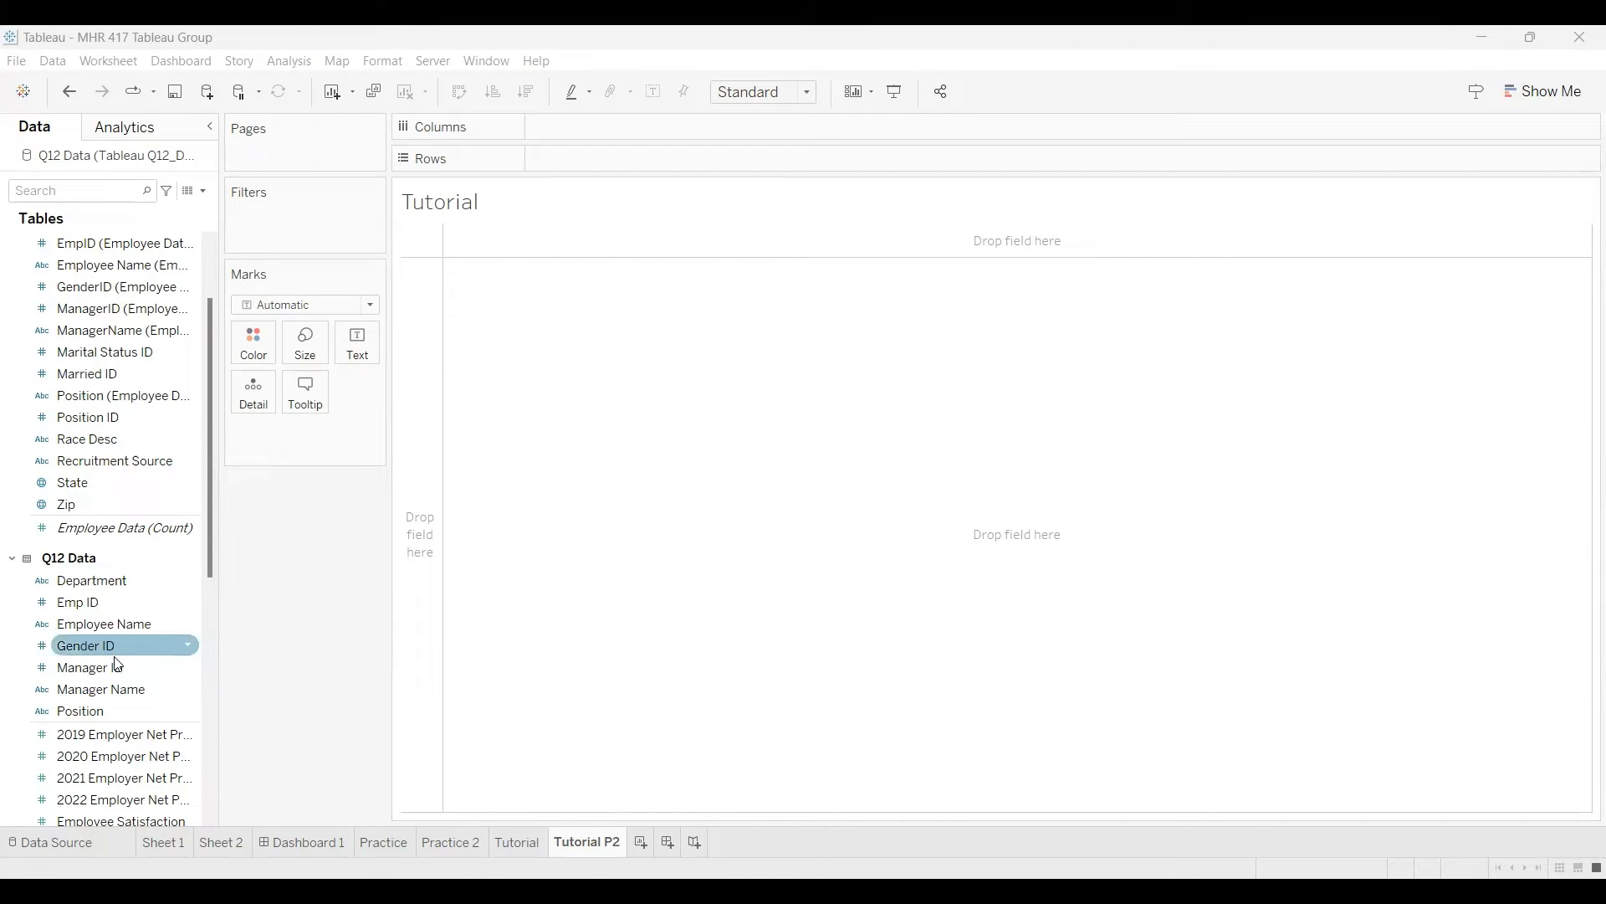
click(101, 689)
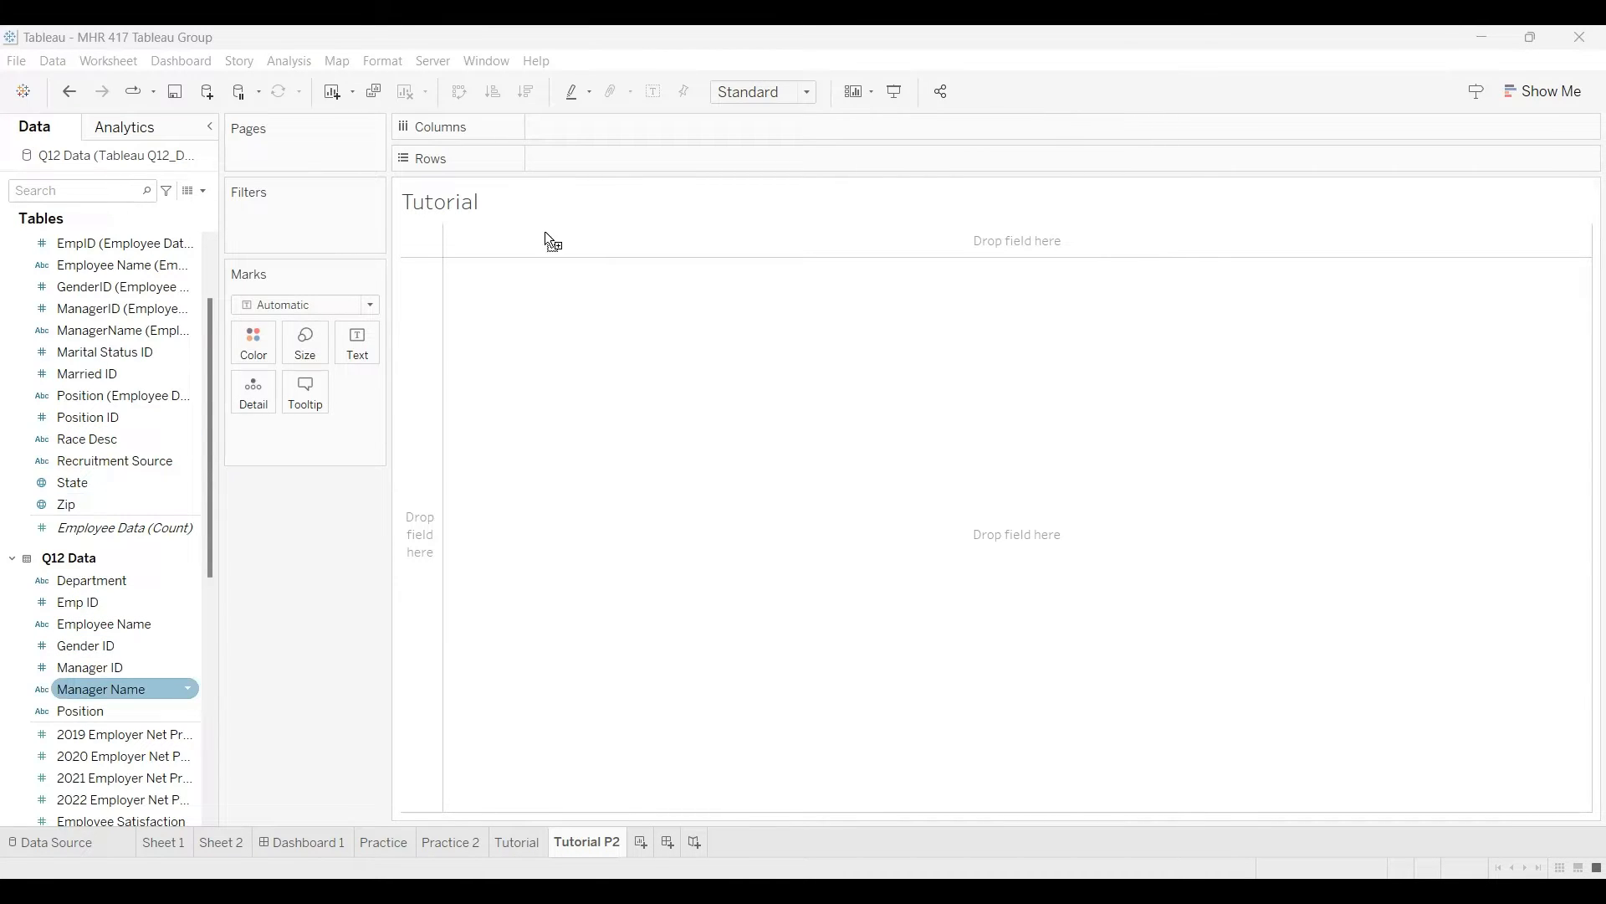
mouse_move(633, 135)
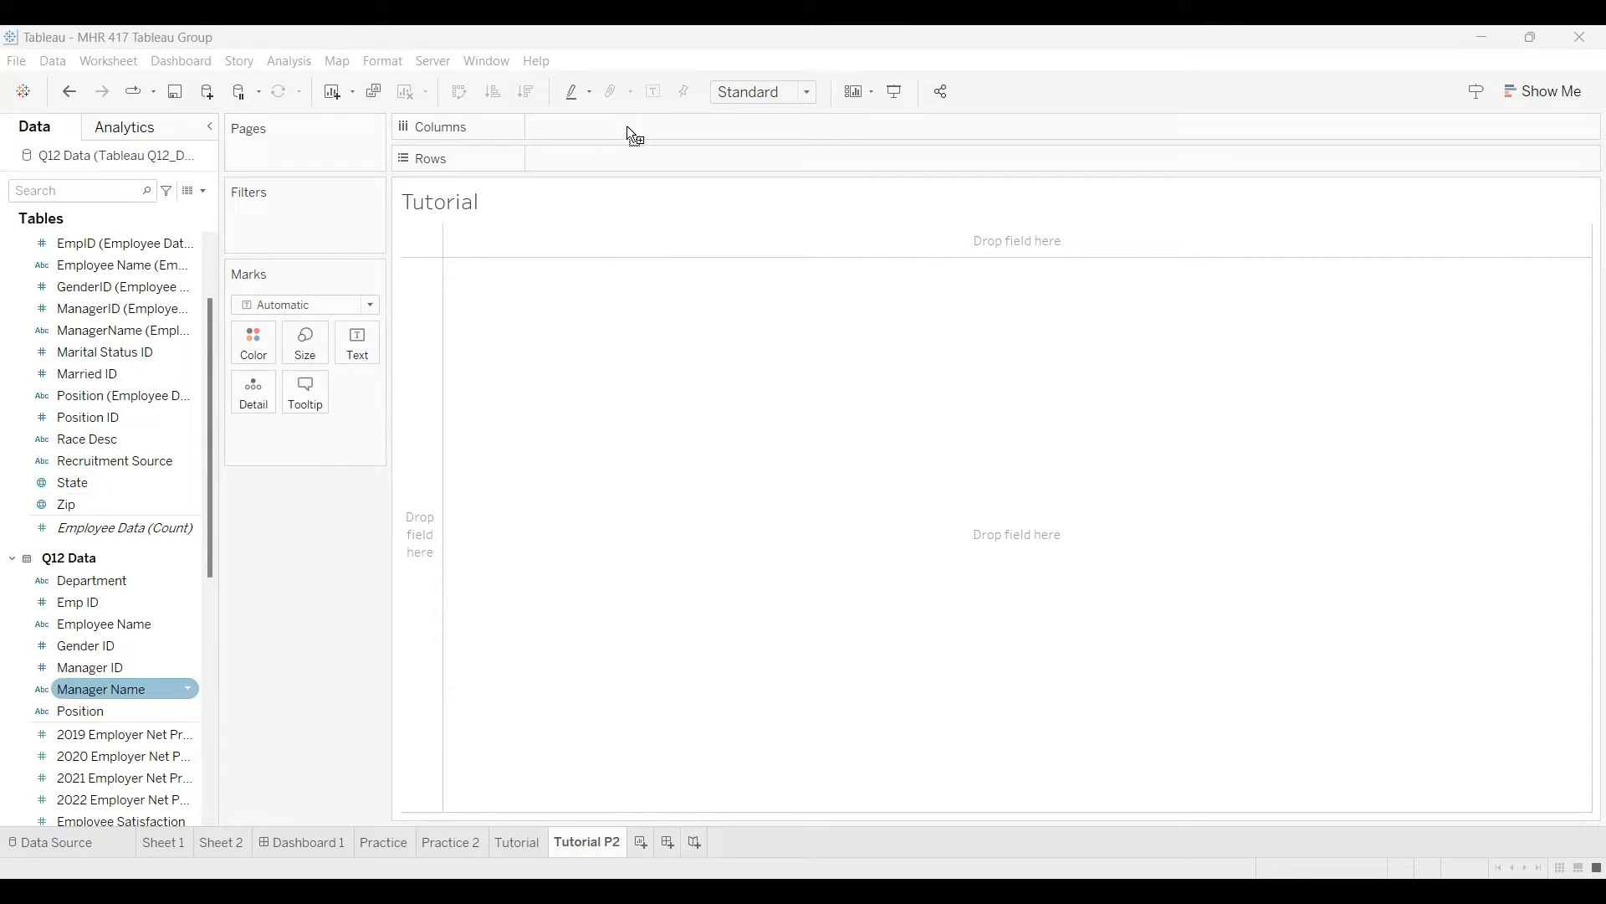
drag(100, 689, 602, 126)
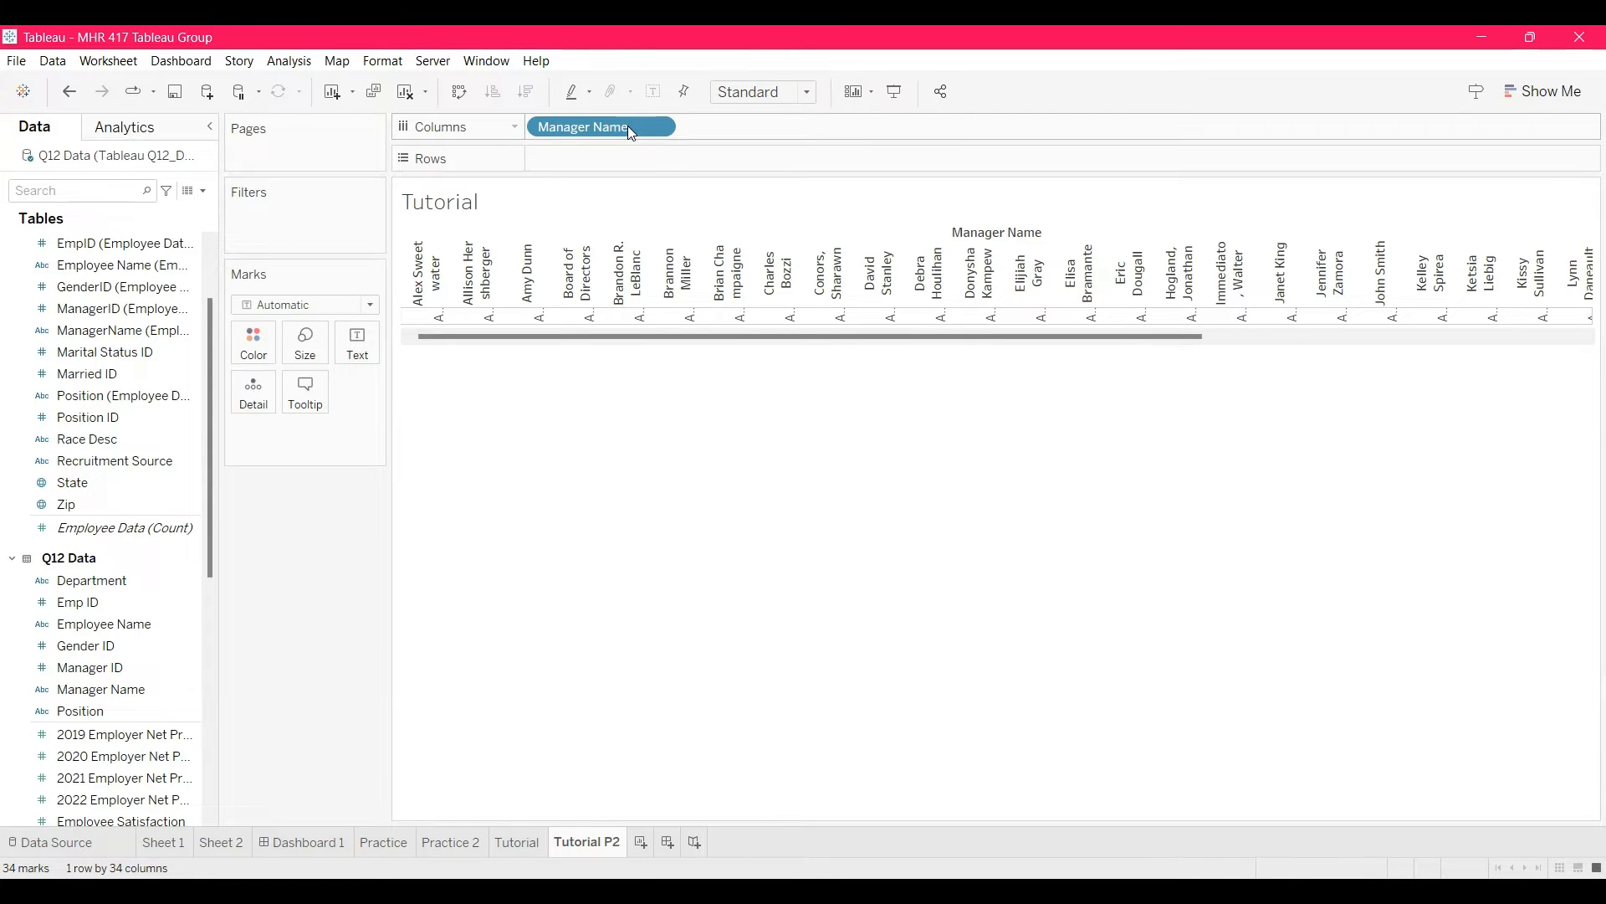
click(86, 645)
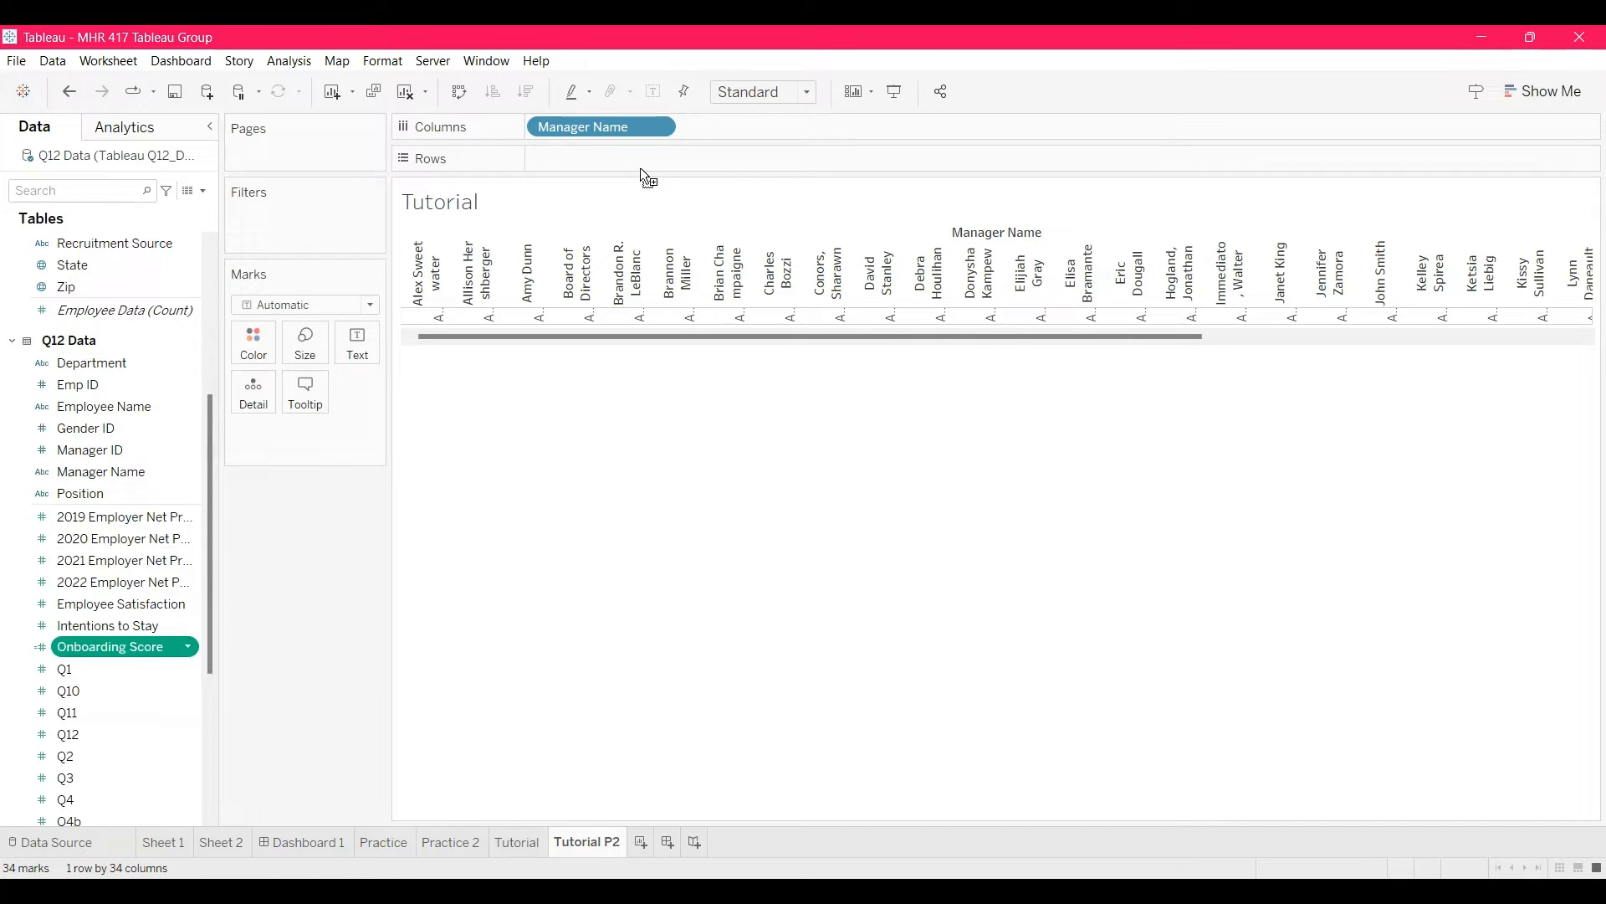
drag(110, 647, 601, 158)
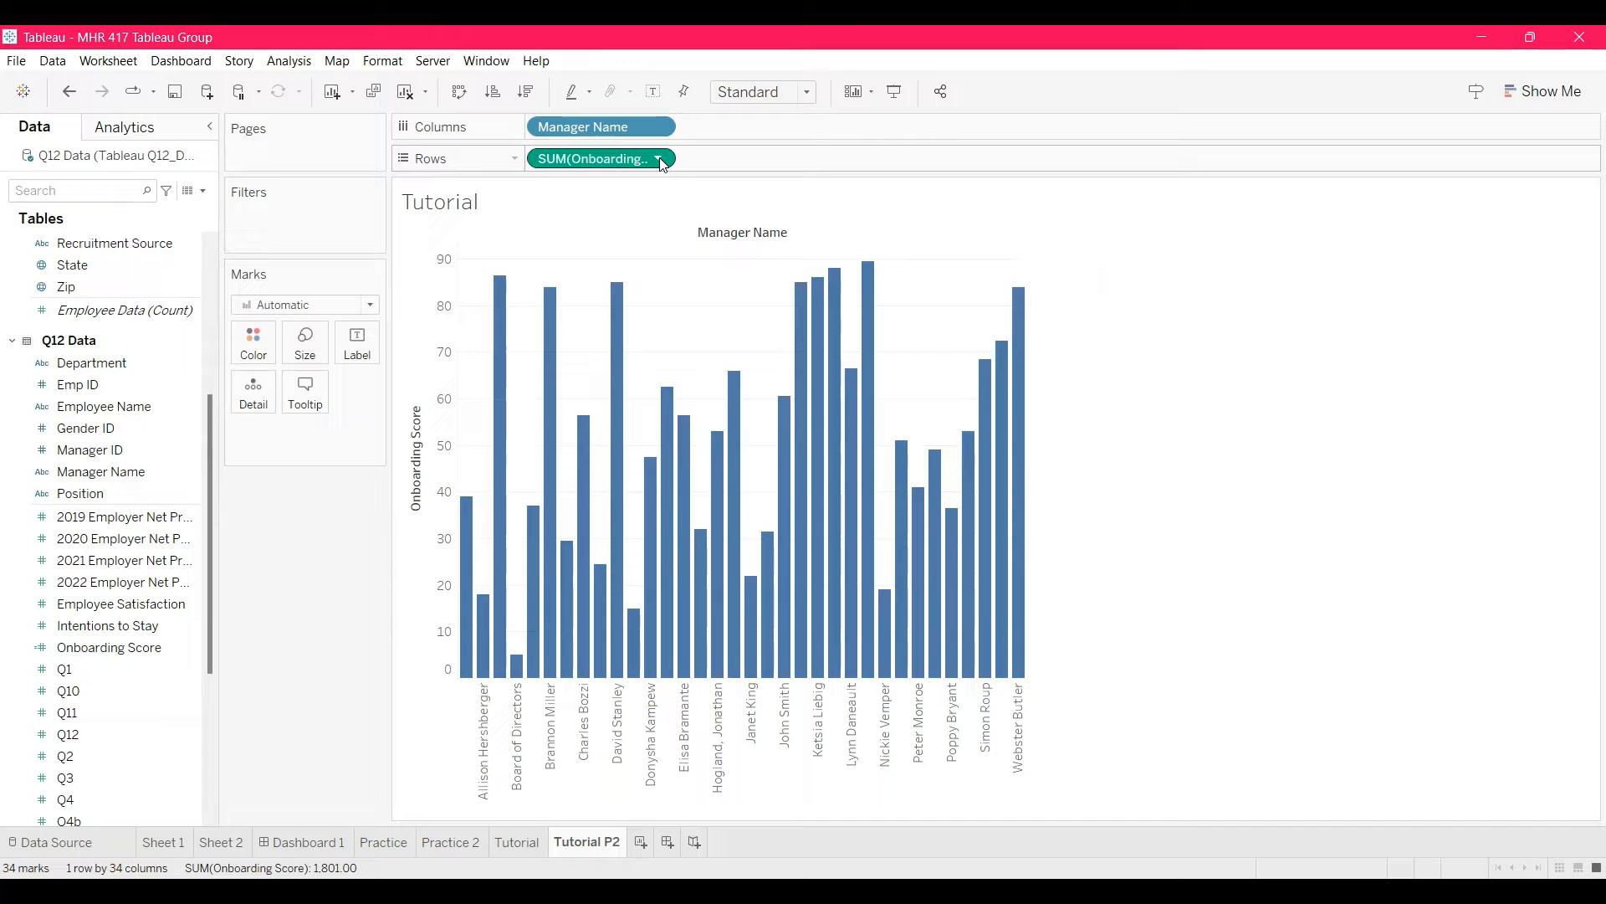
mouse_move(600, 159)
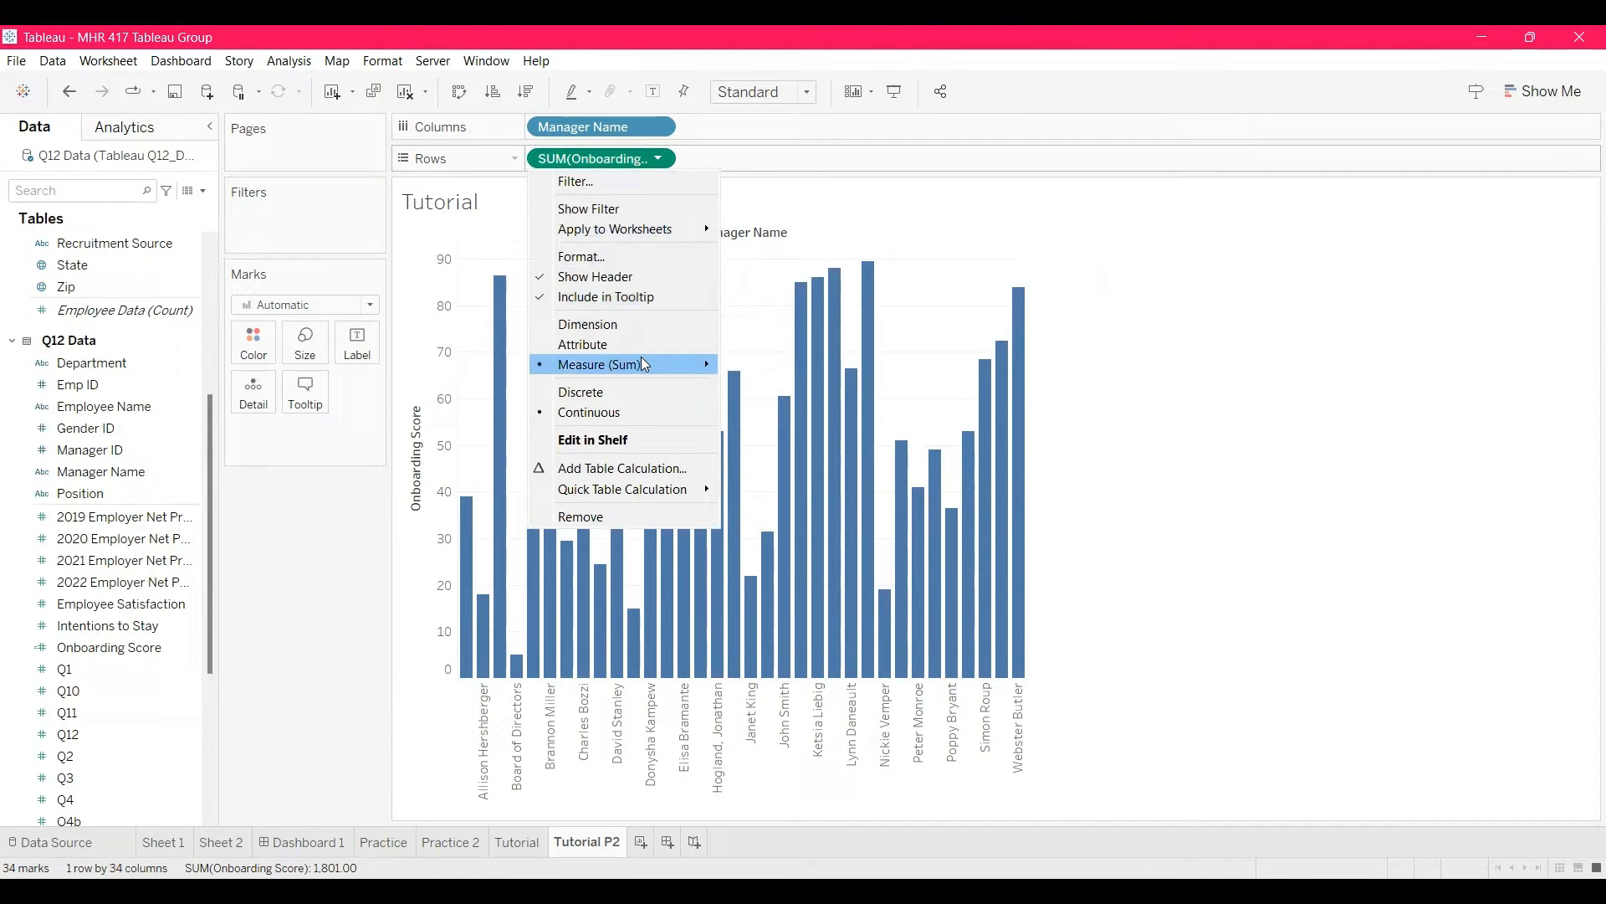
mouse_move(599, 364)
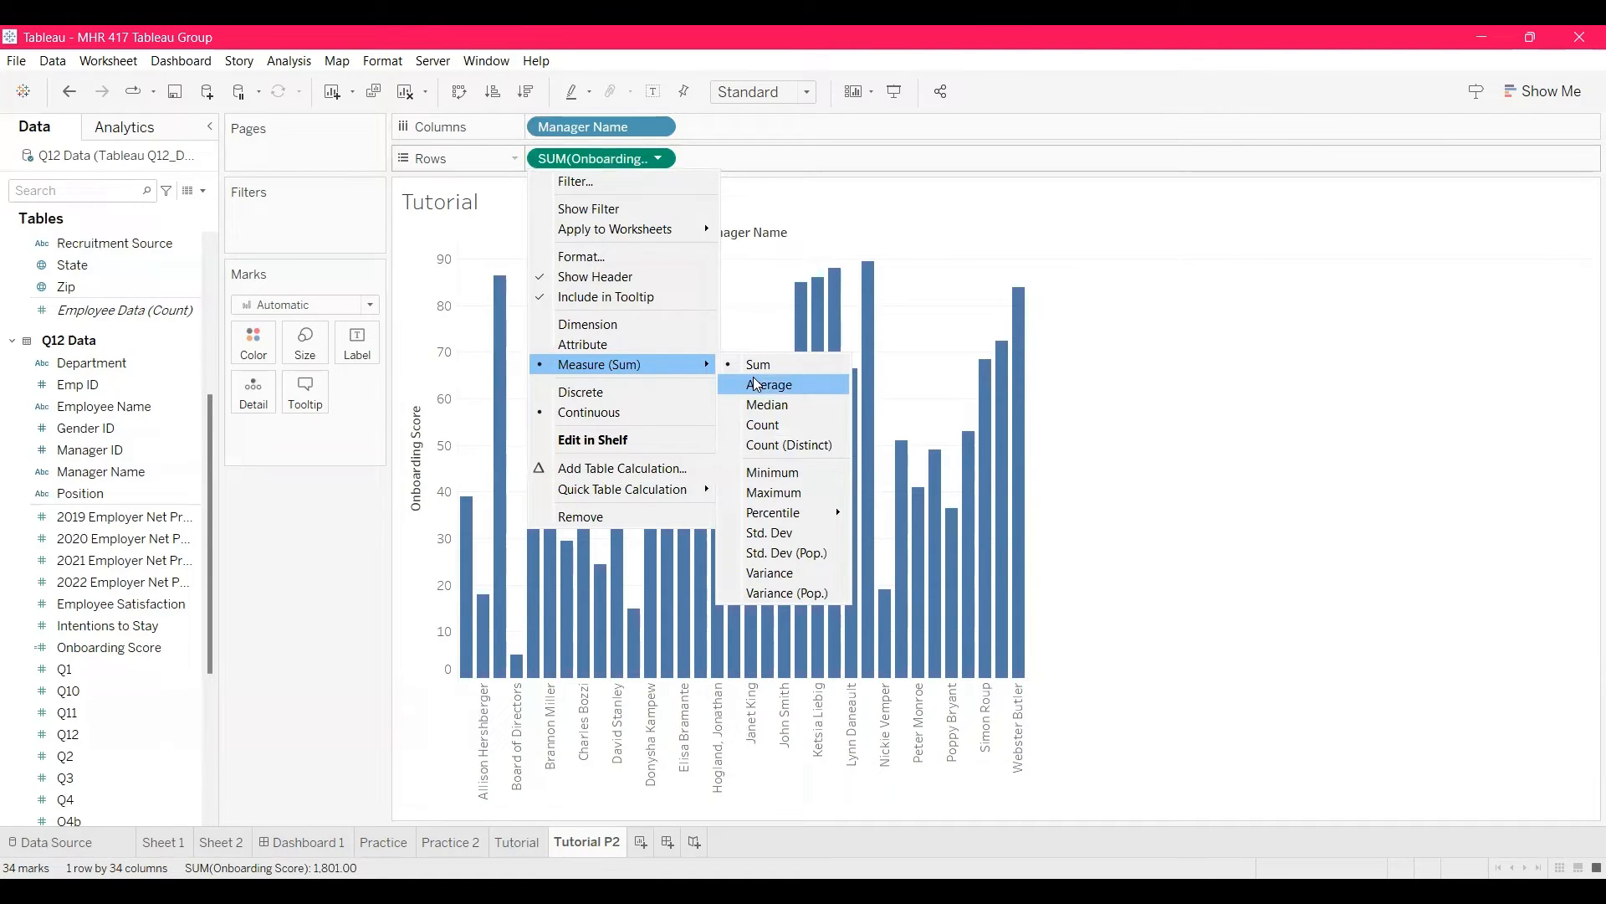
click(770, 384)
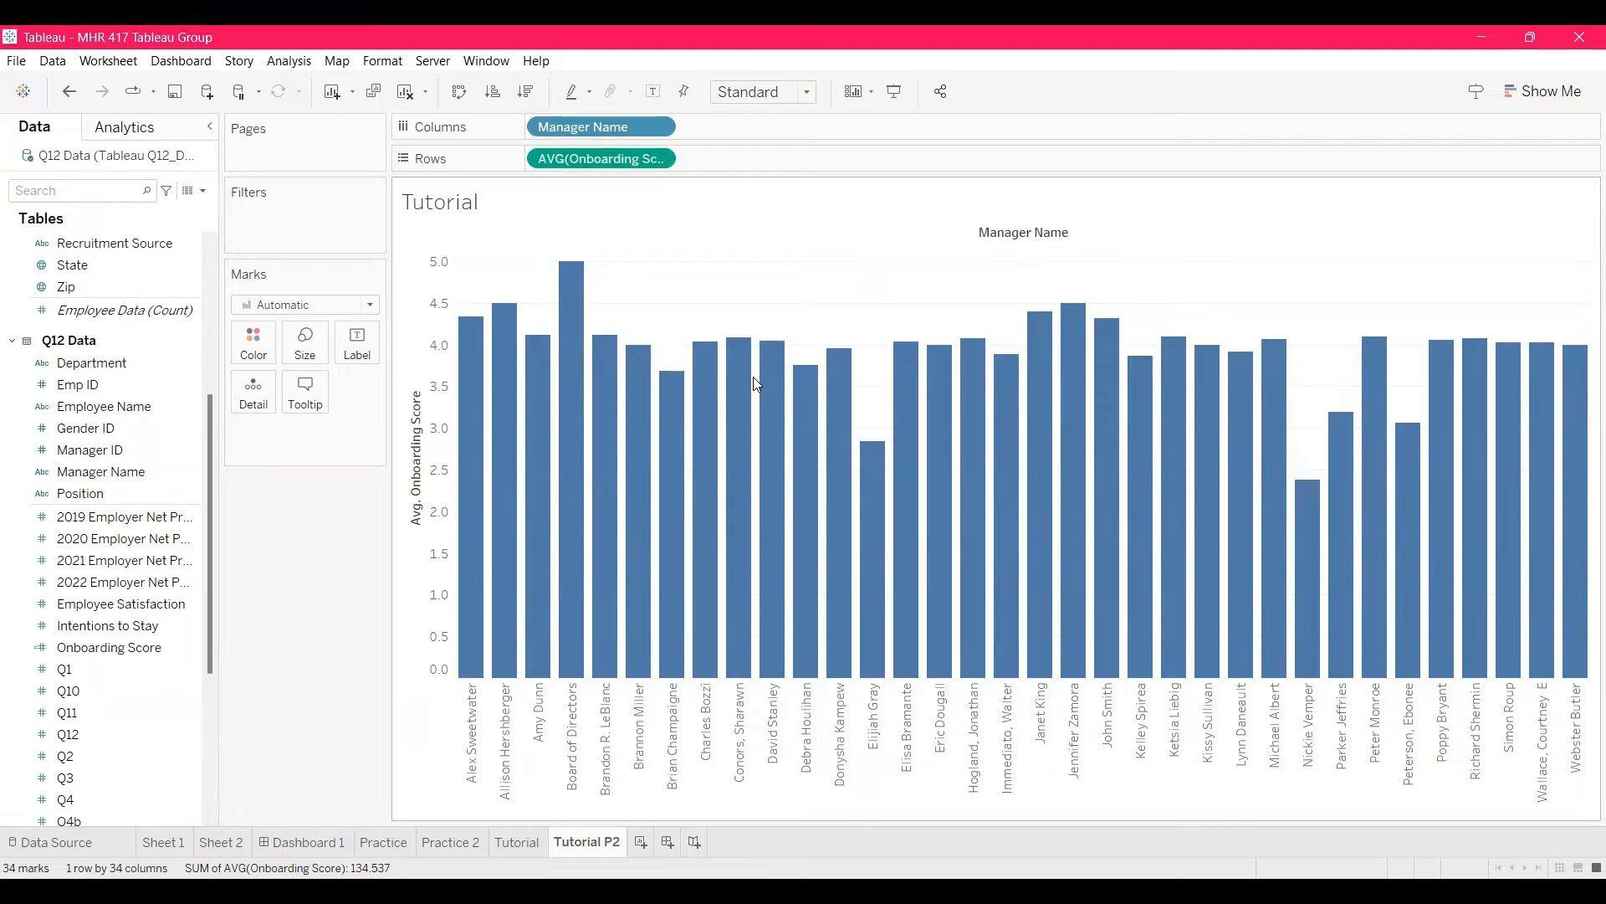
Step: Filter Manager Name to exclude Board of Directors, leaving 33 managers
click(600, 126)
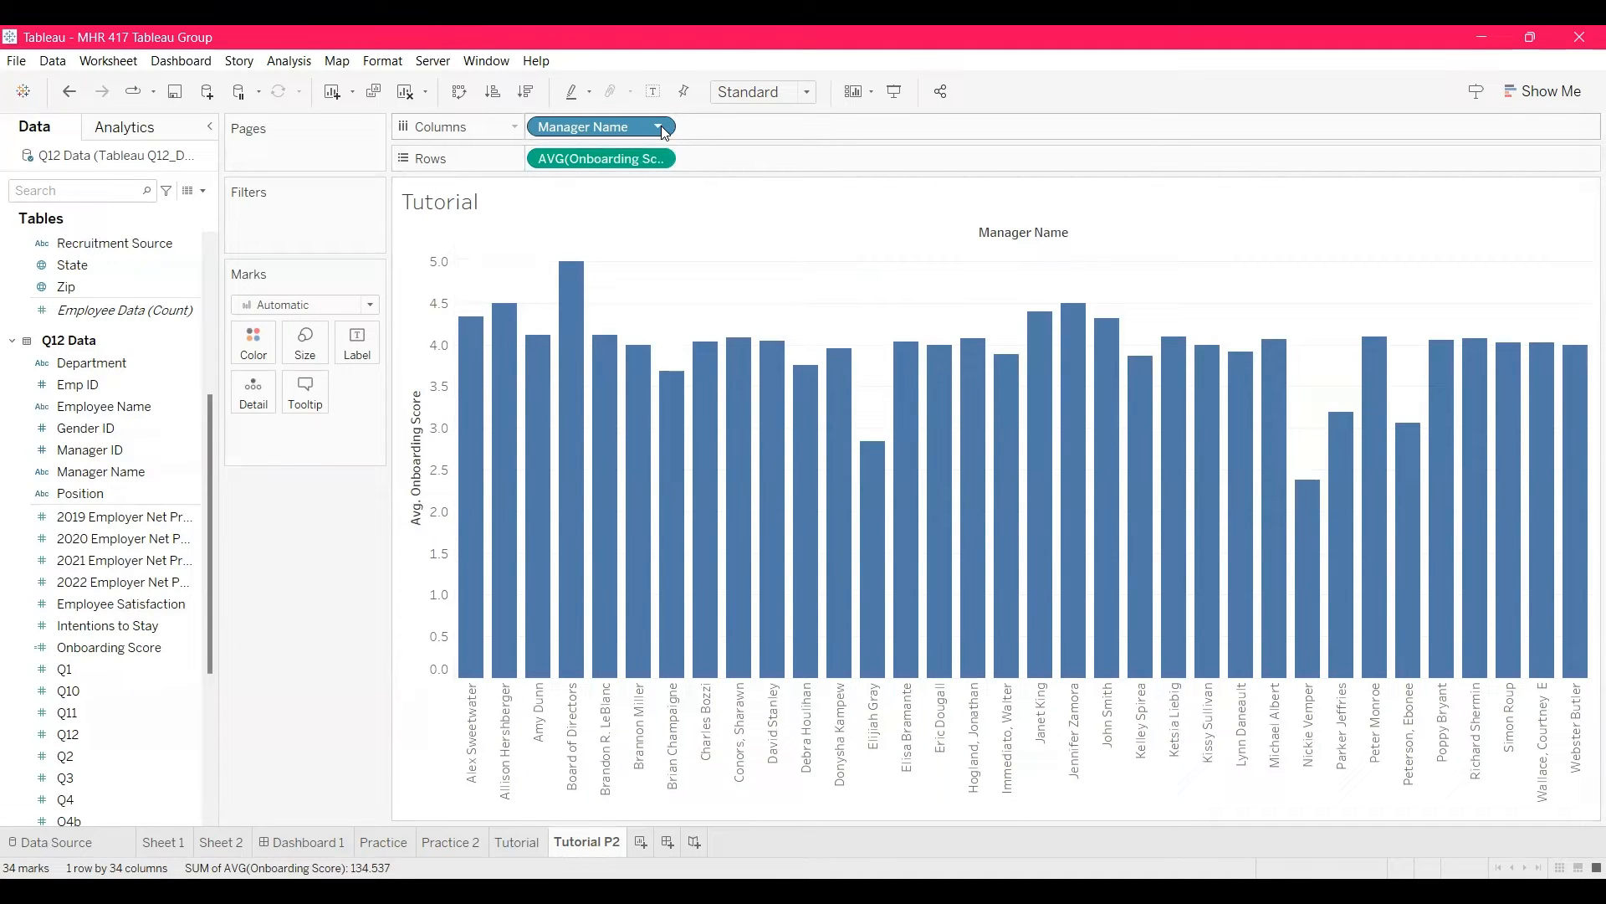
click(657, 126)
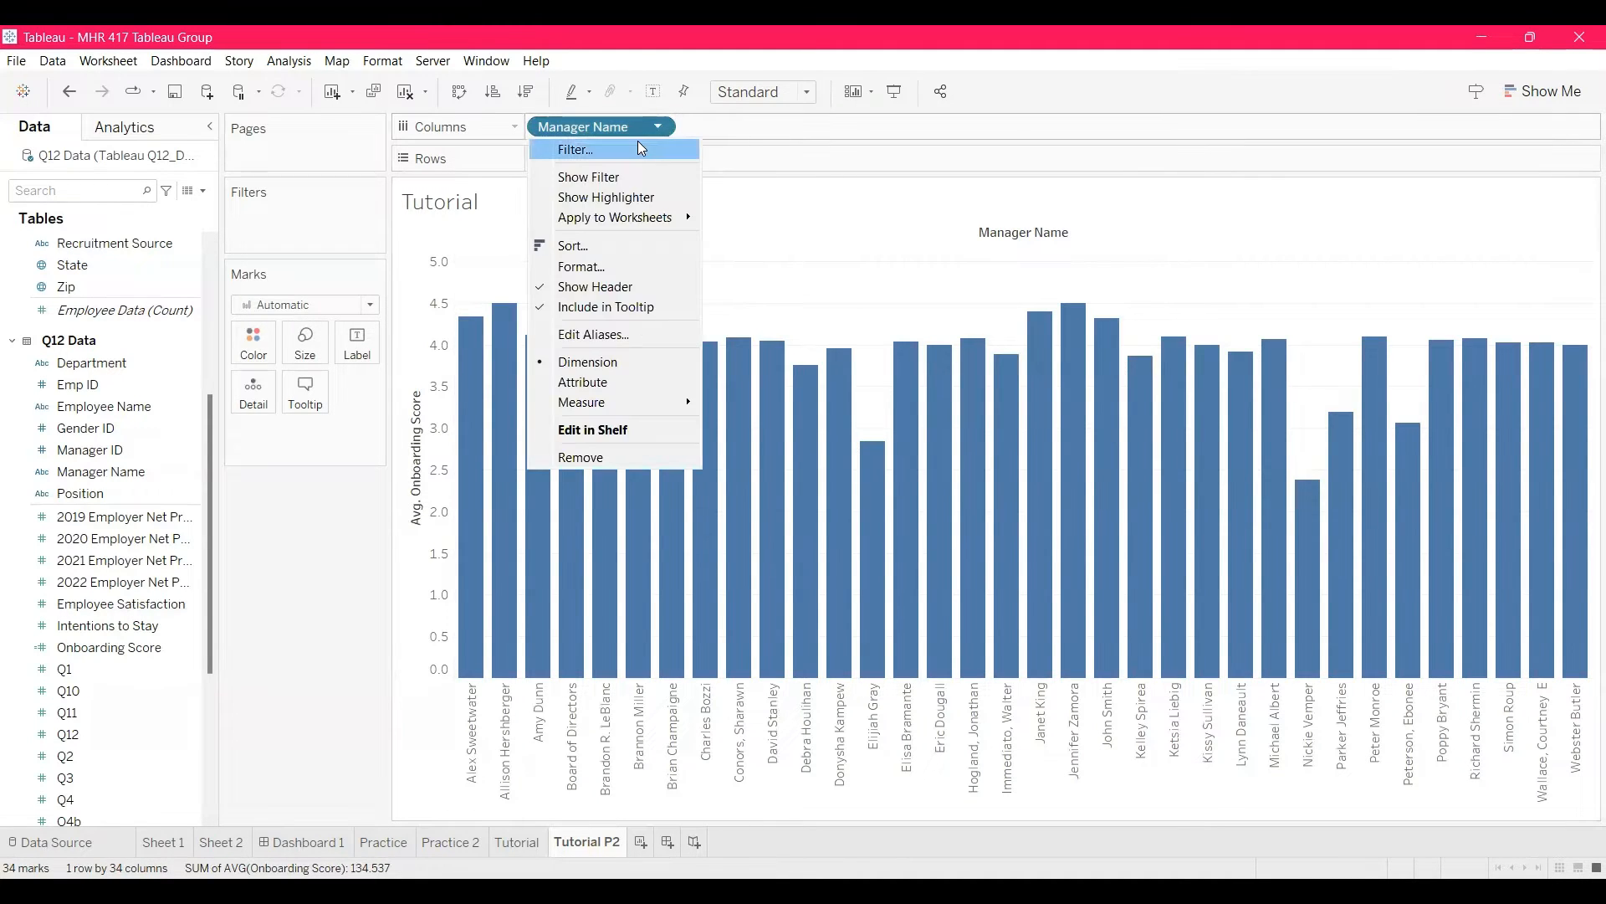
click(575, 150)
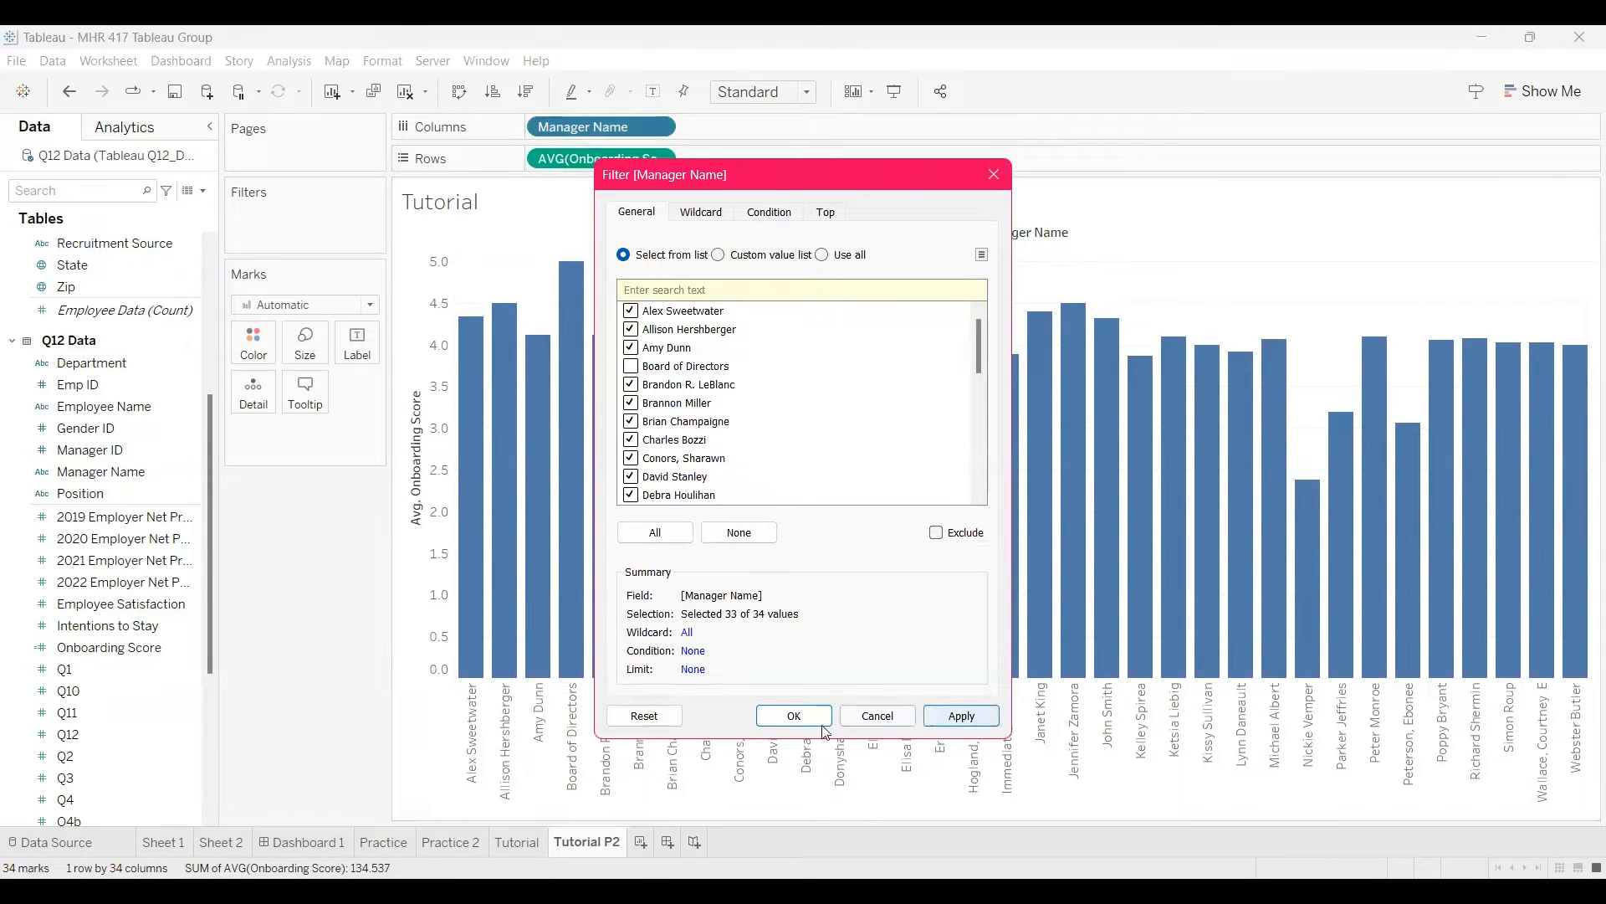
click(793, 715)
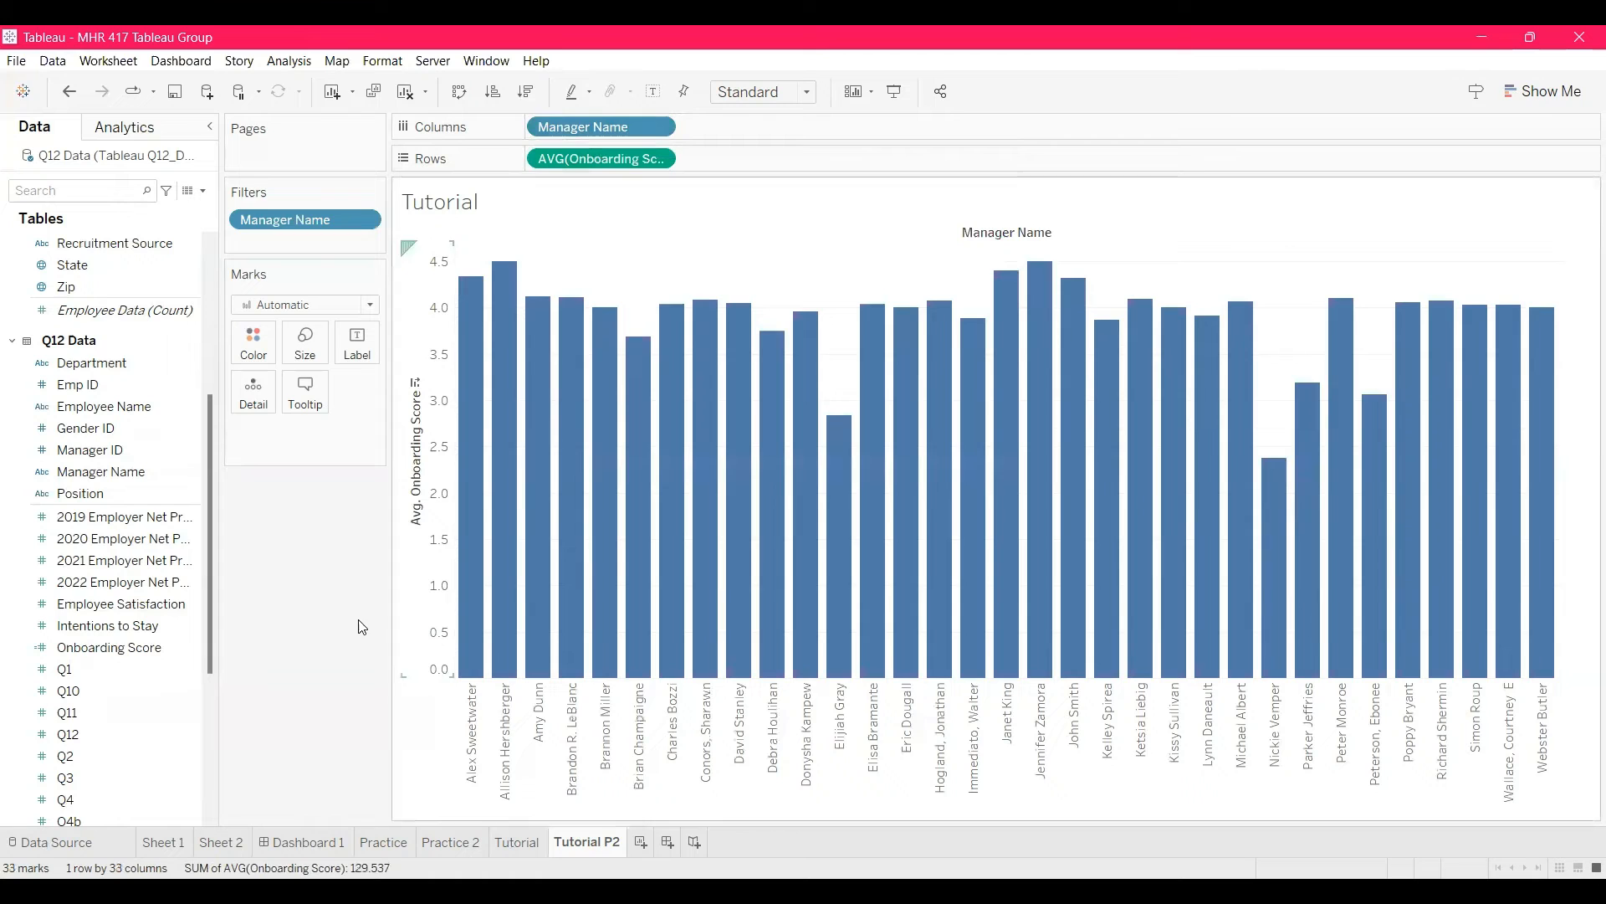
Step: Color the bars by average Onboarding Score, legend ranging 2.375 to 4.500
click(109, 646)
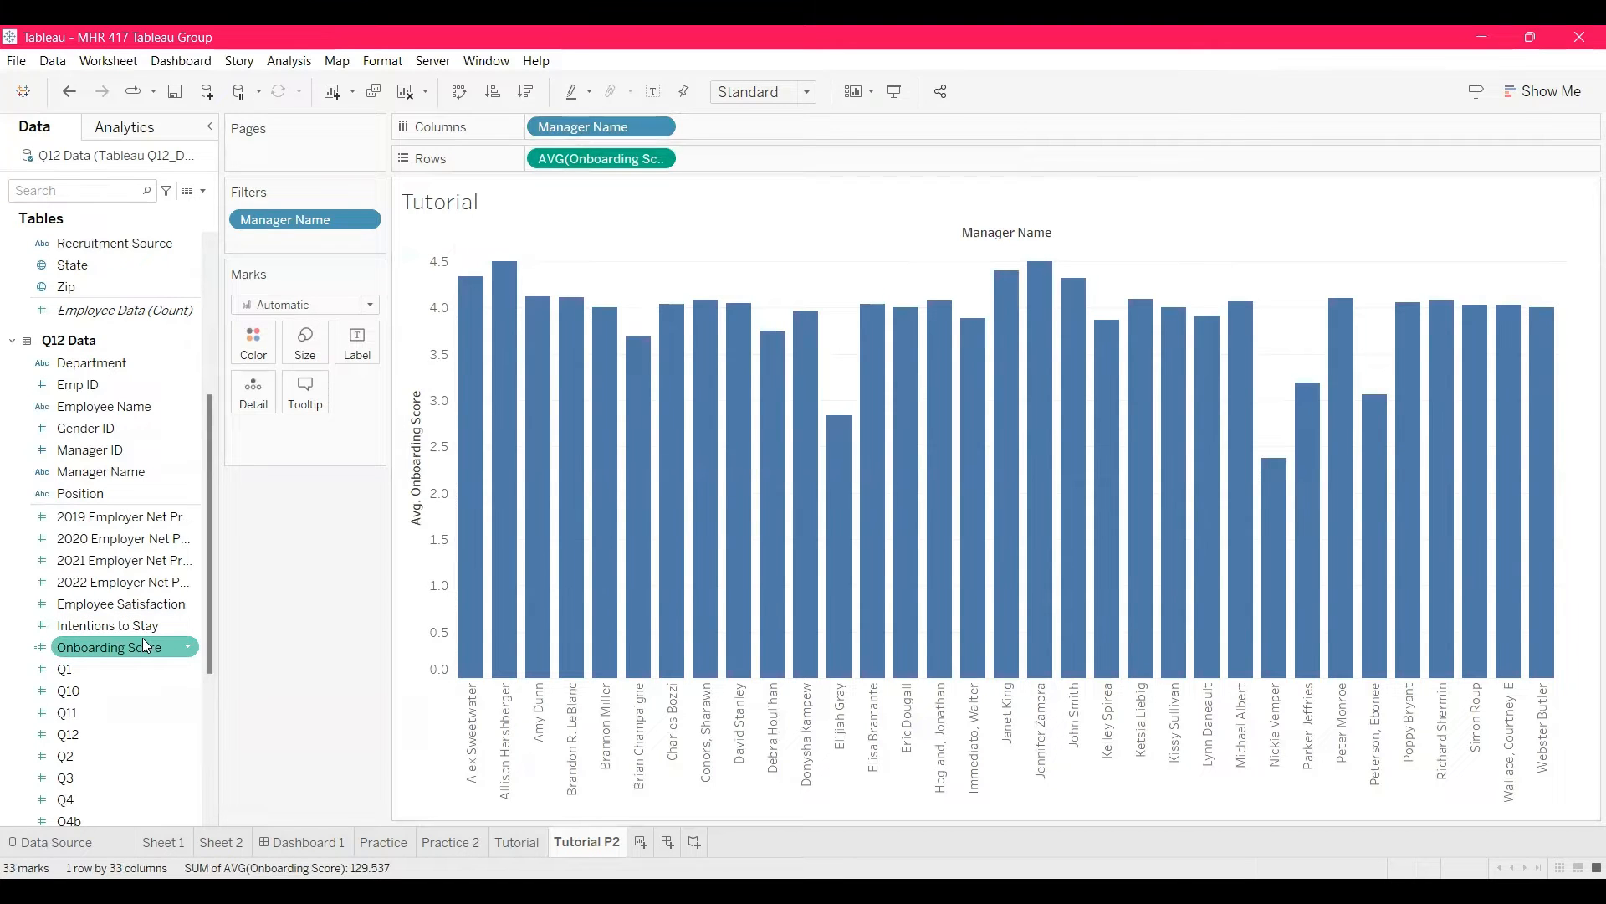
click(106, 625)
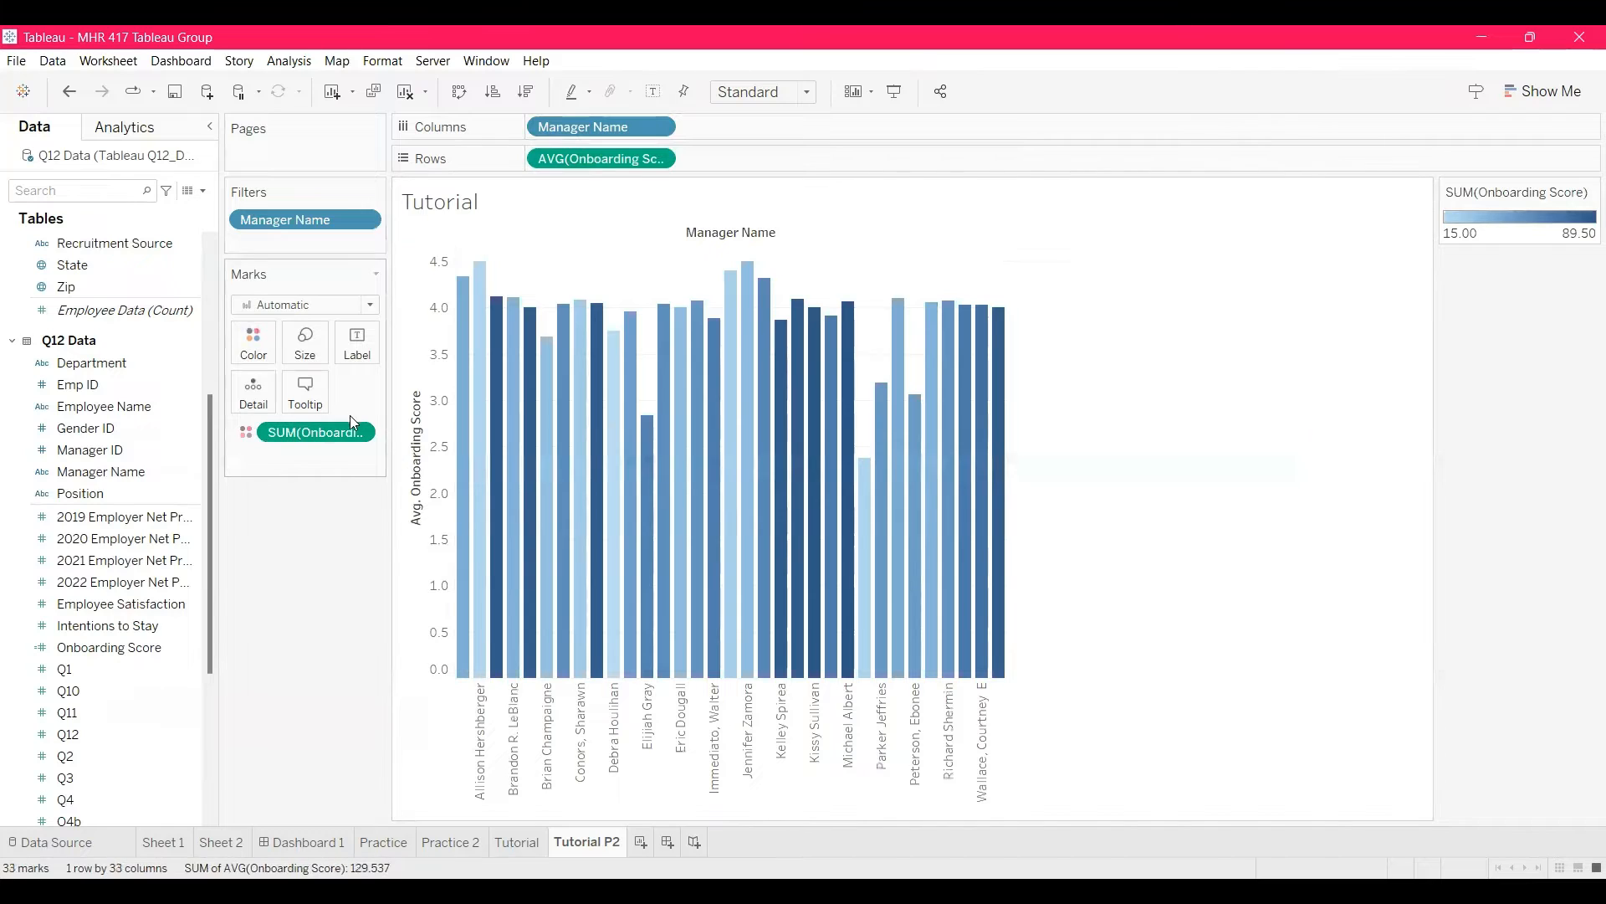
click(315, 431)
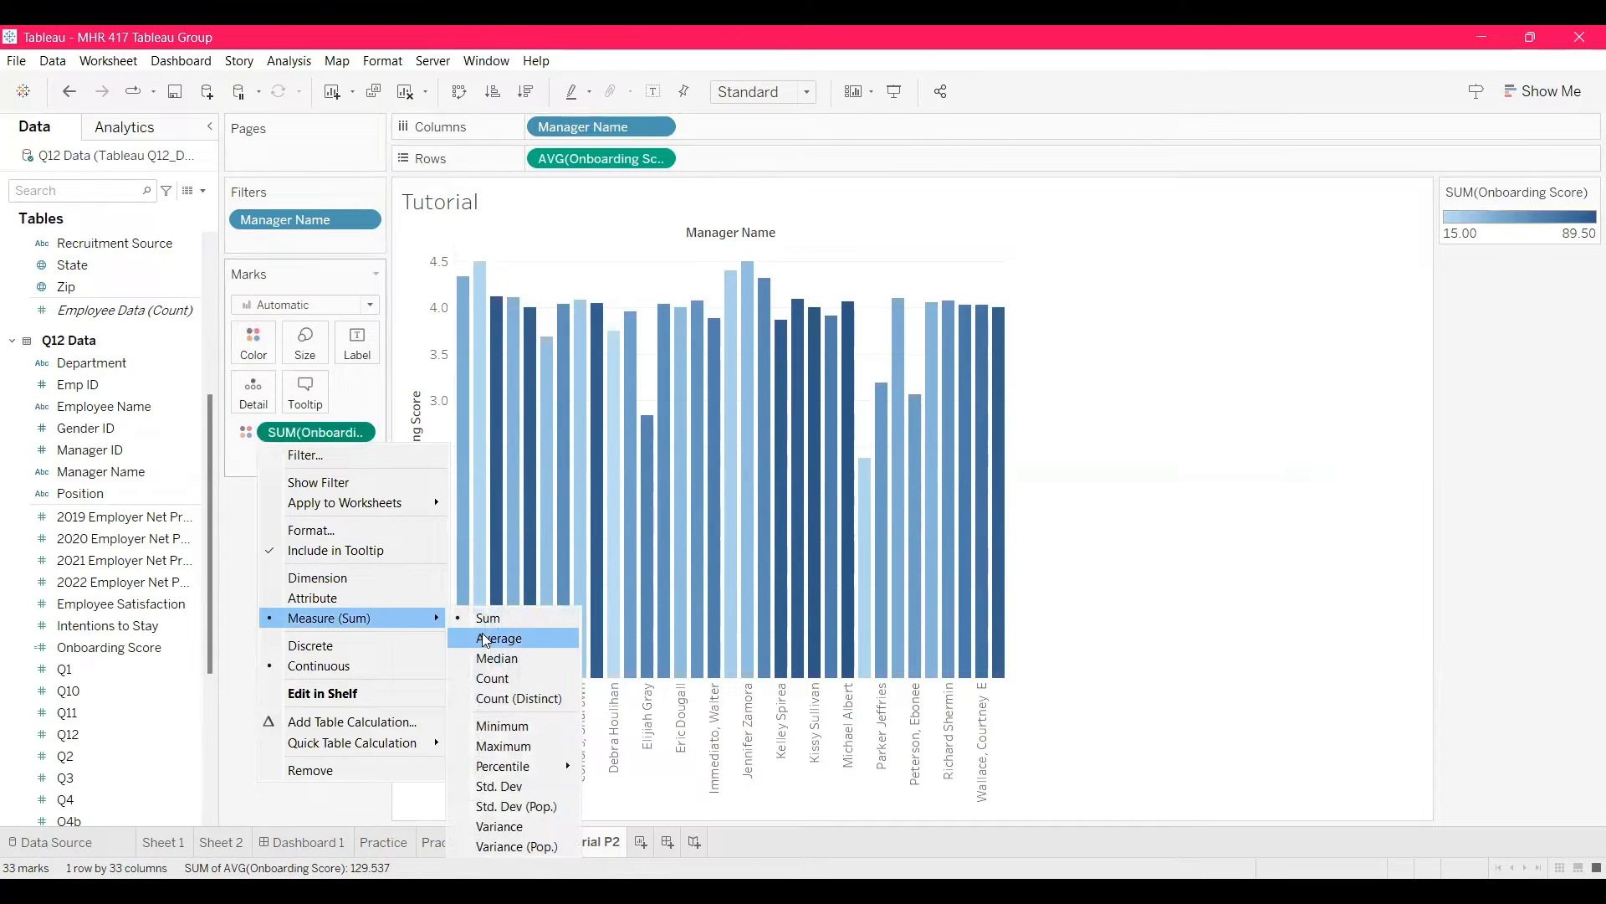
click(498, 638)
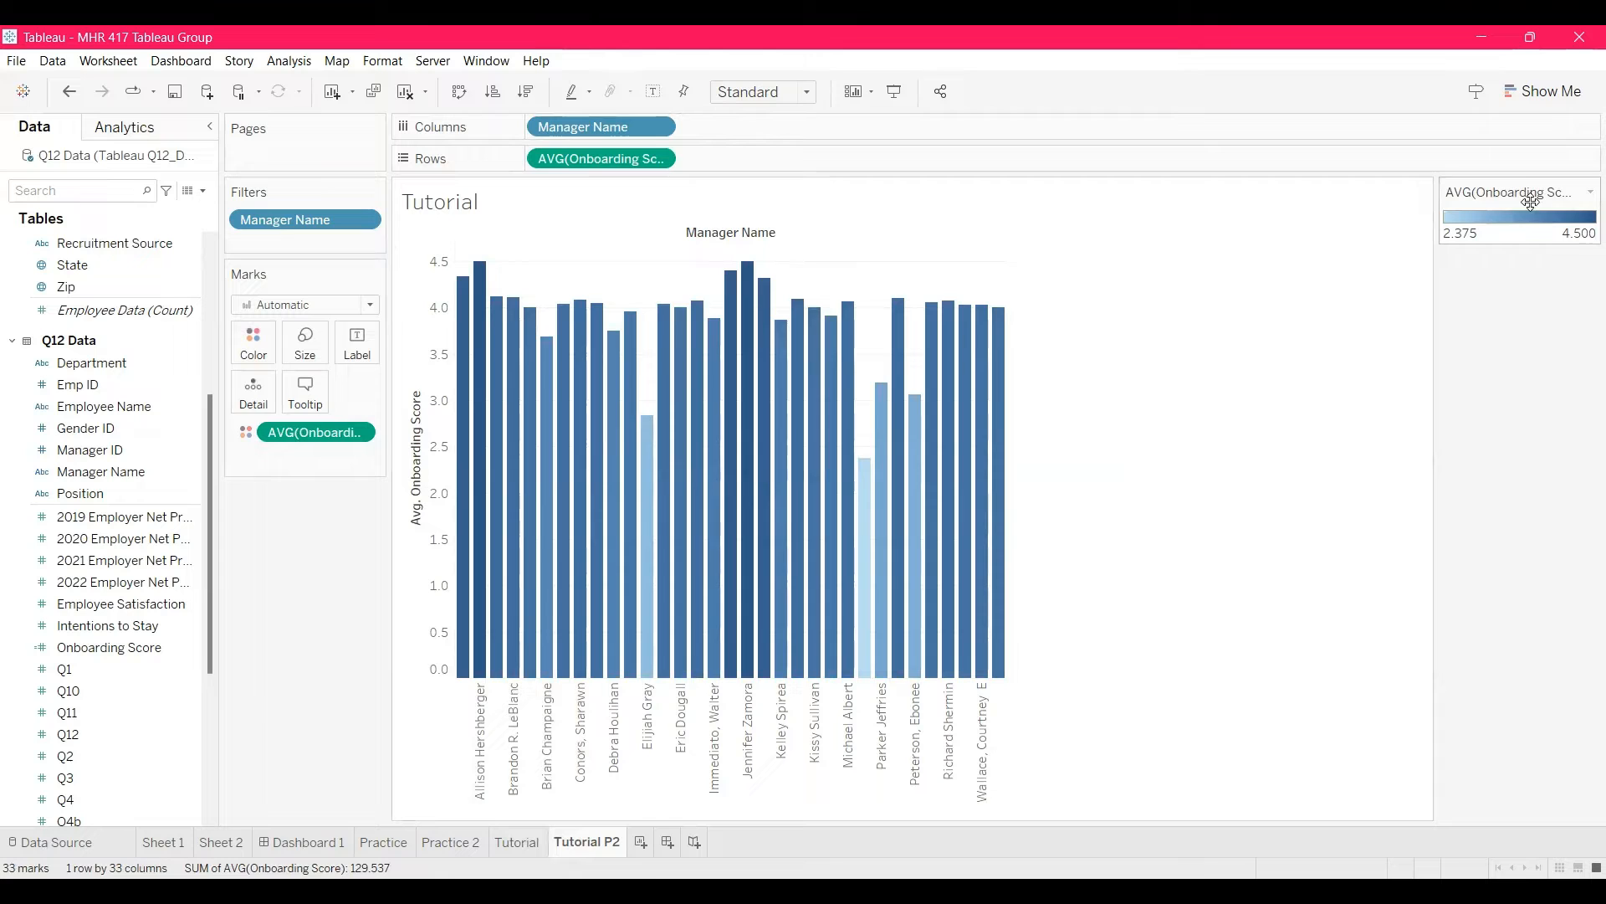
Step: Apply the Red-Green Diverging palette to the bar colours after trying Sunrise-Sunset
click(1589, 192)
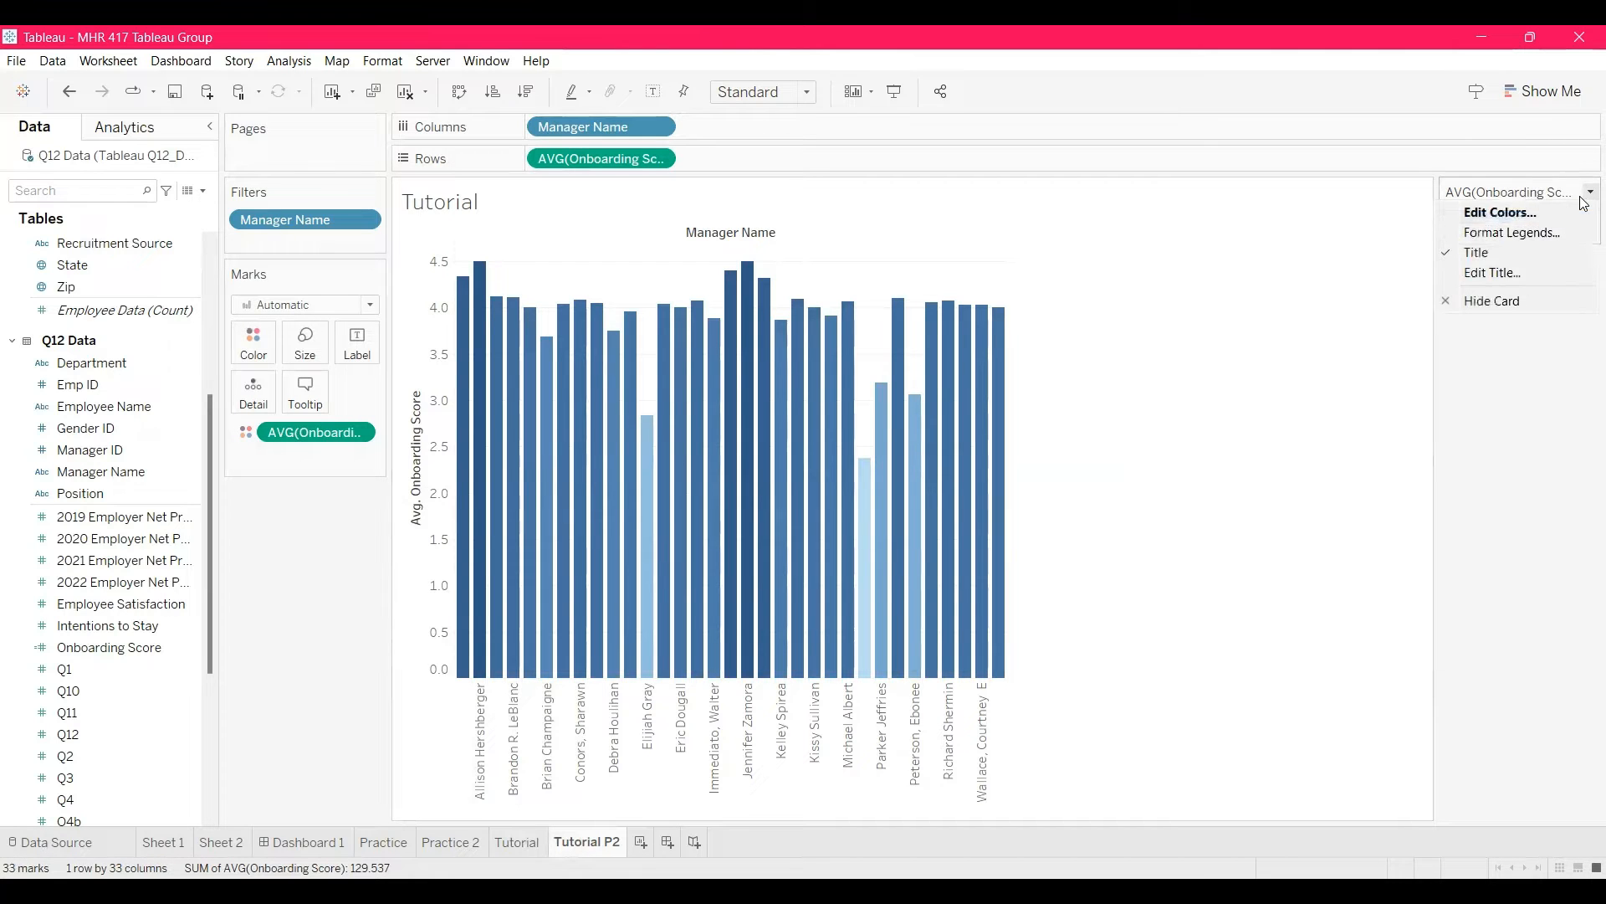
click(1498, 211)
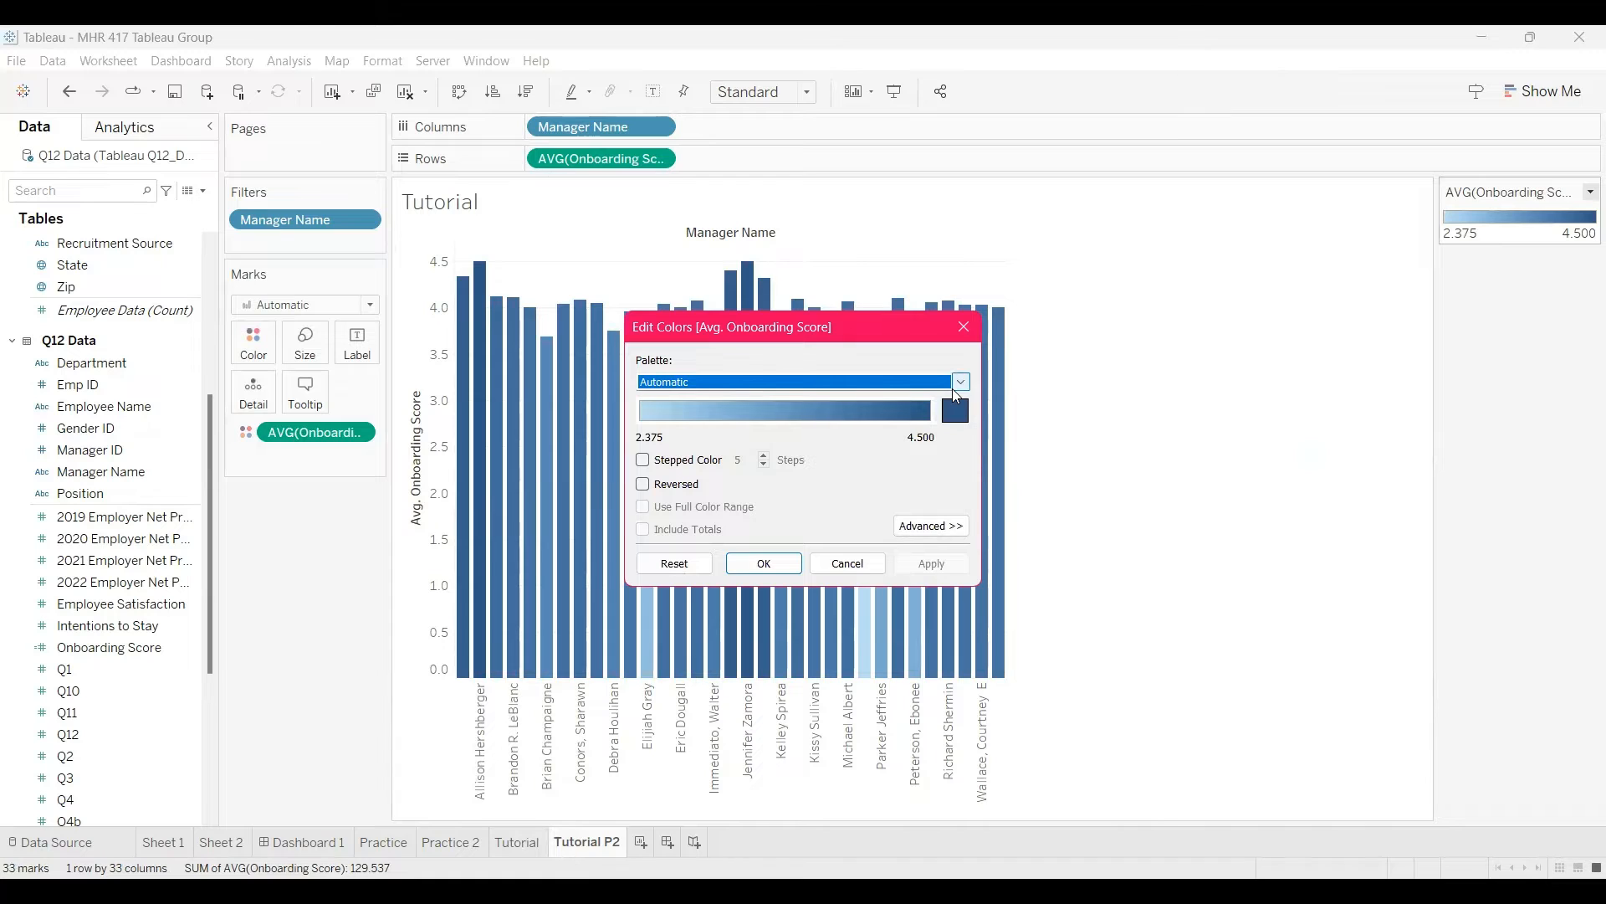
click(959, 381)
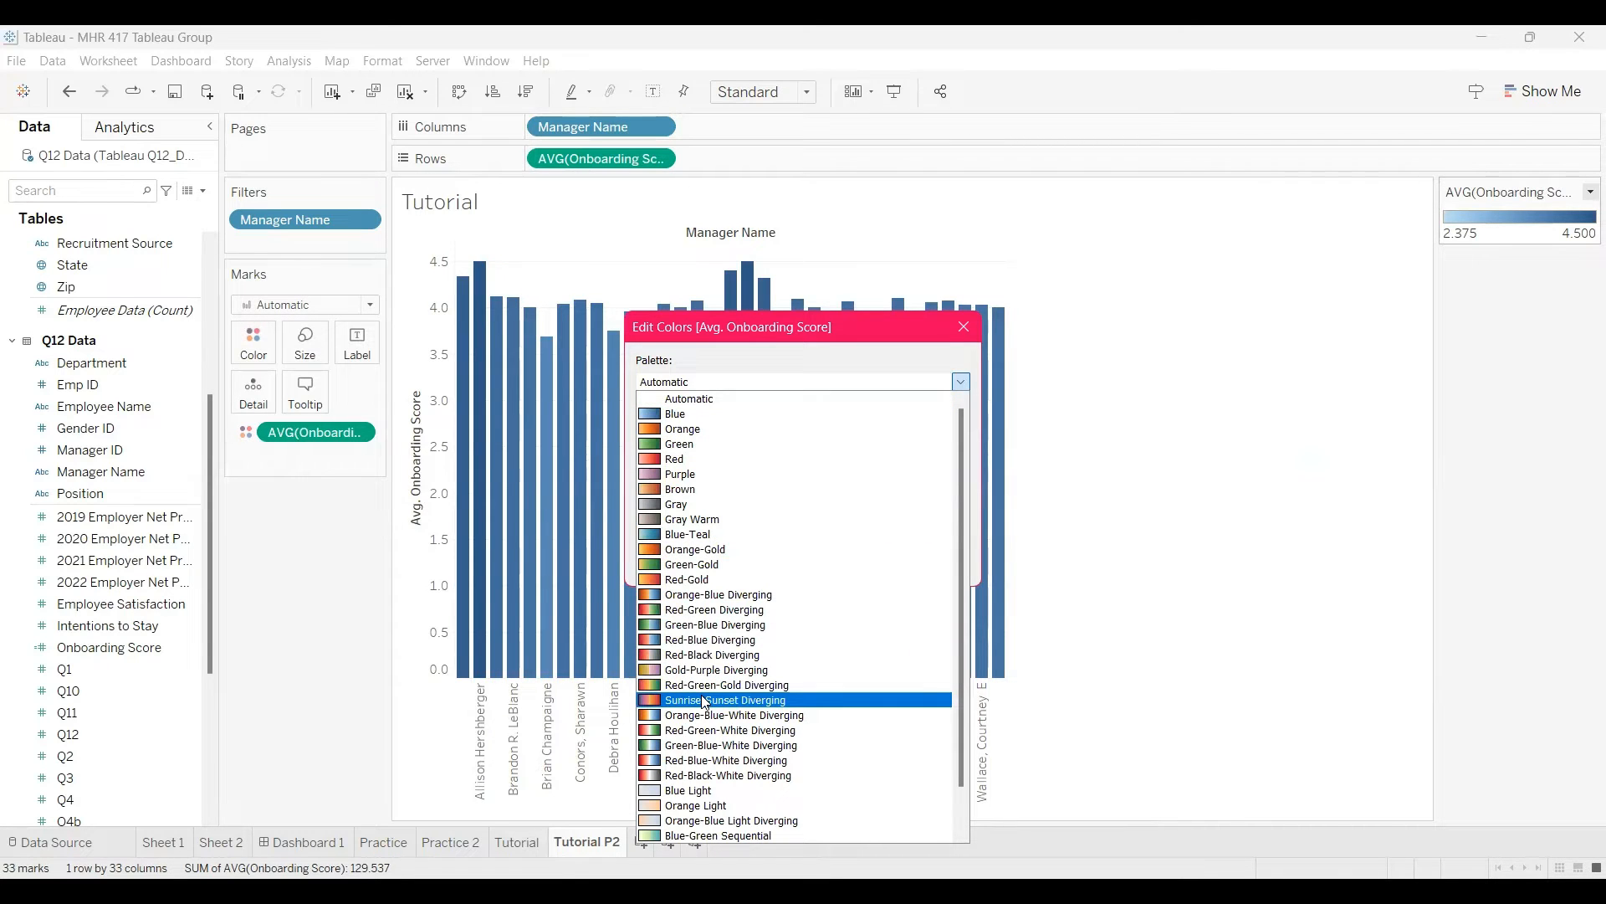
click(708, 639)
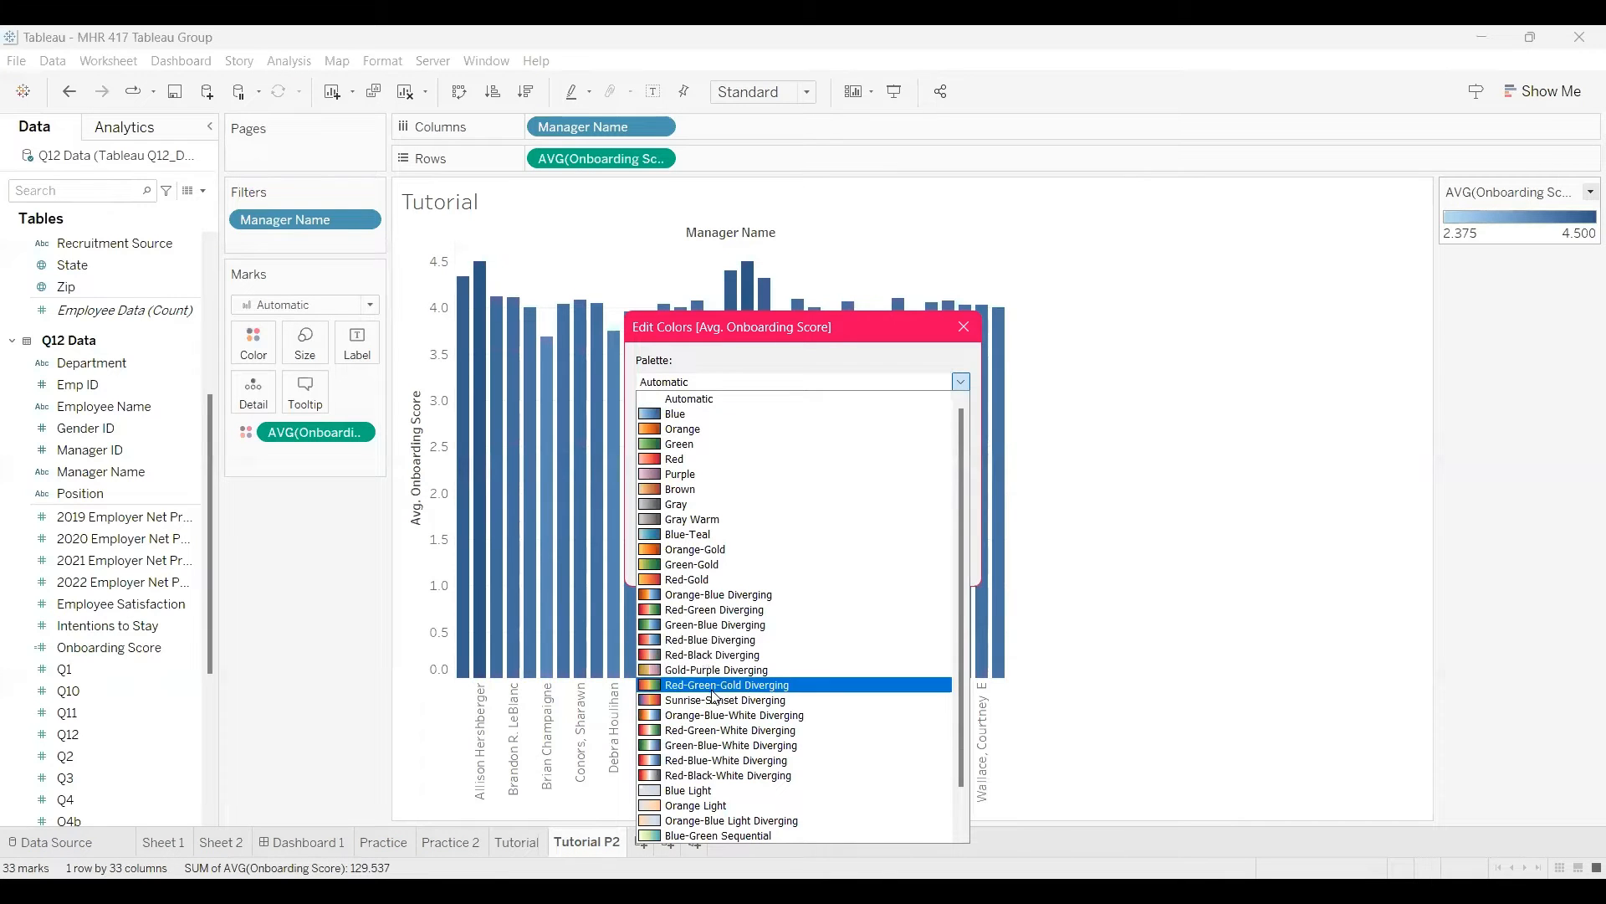
click(725, 699)
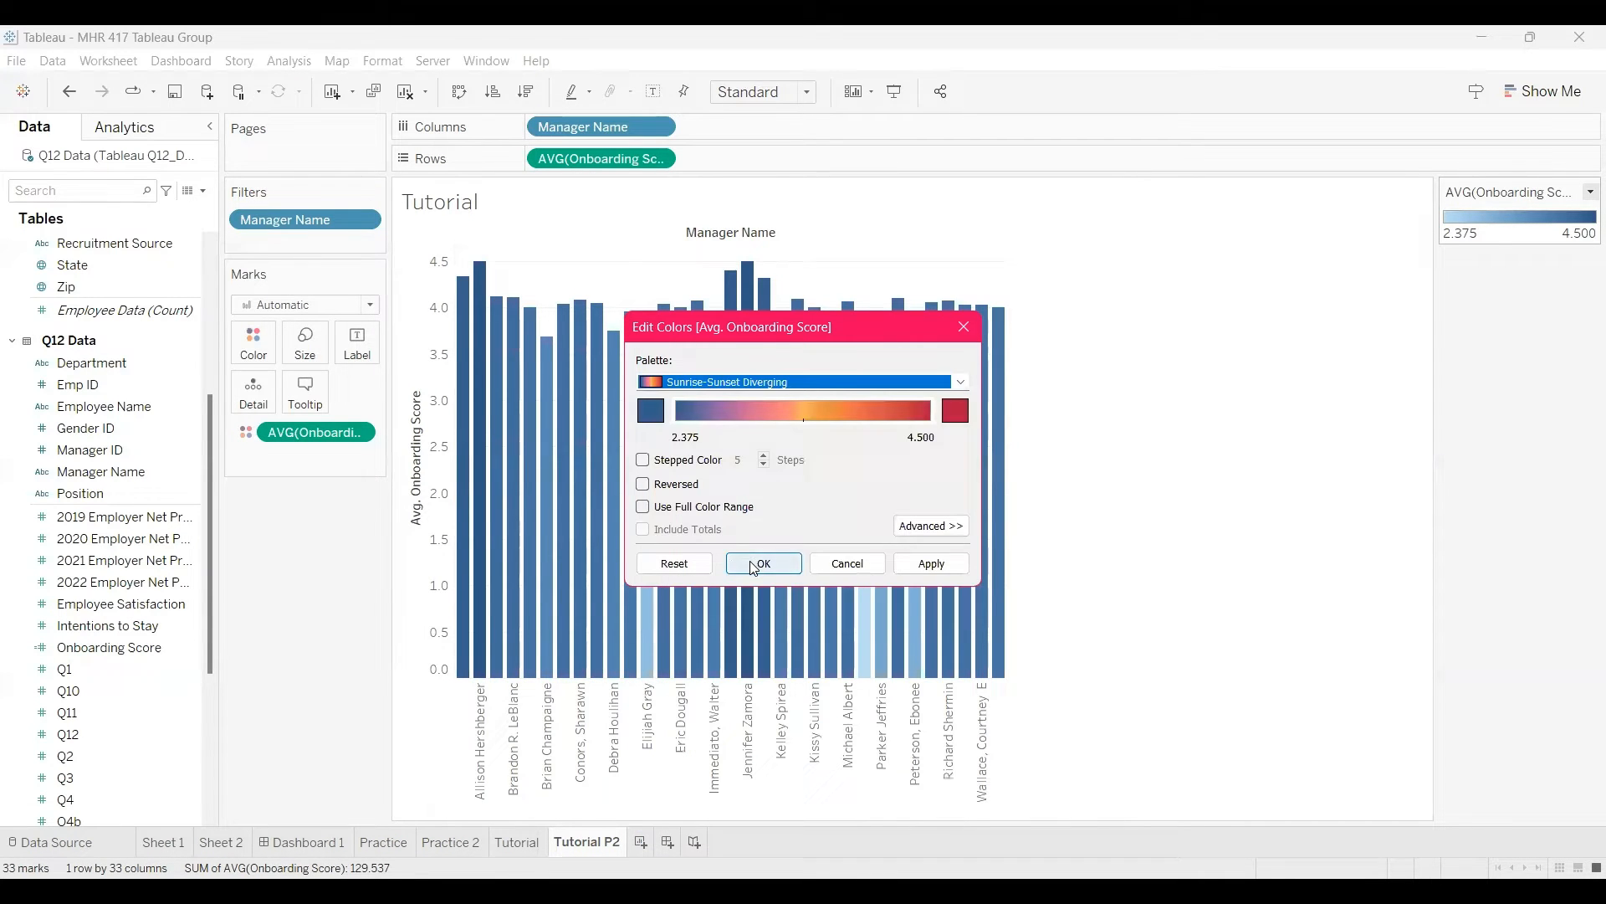
click(930, 562)
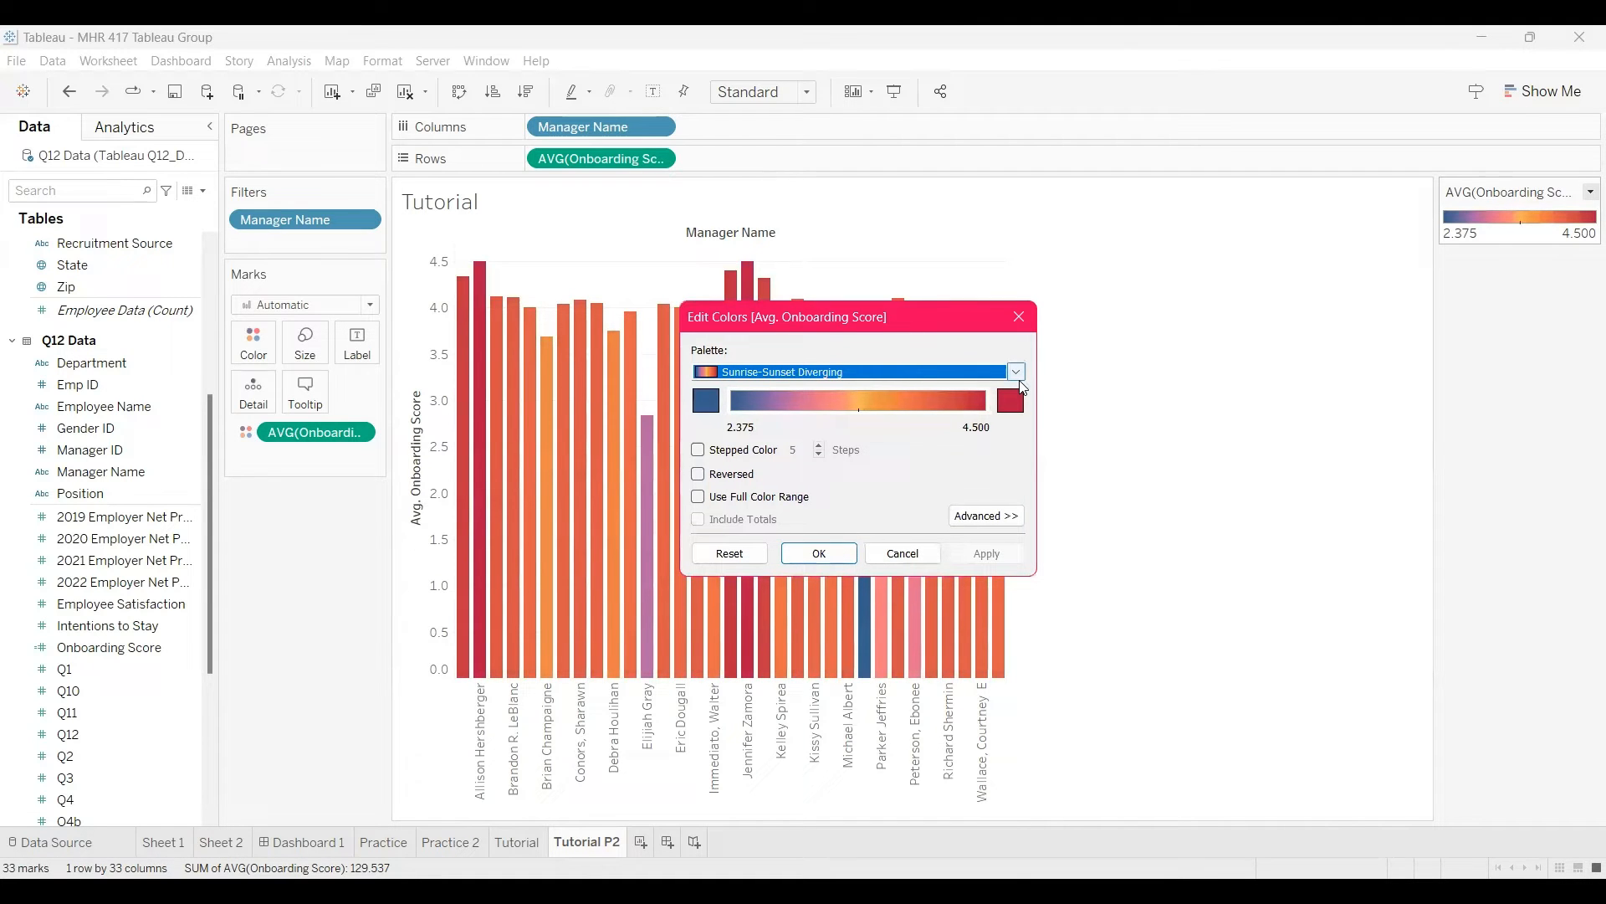
click(1014, 371)
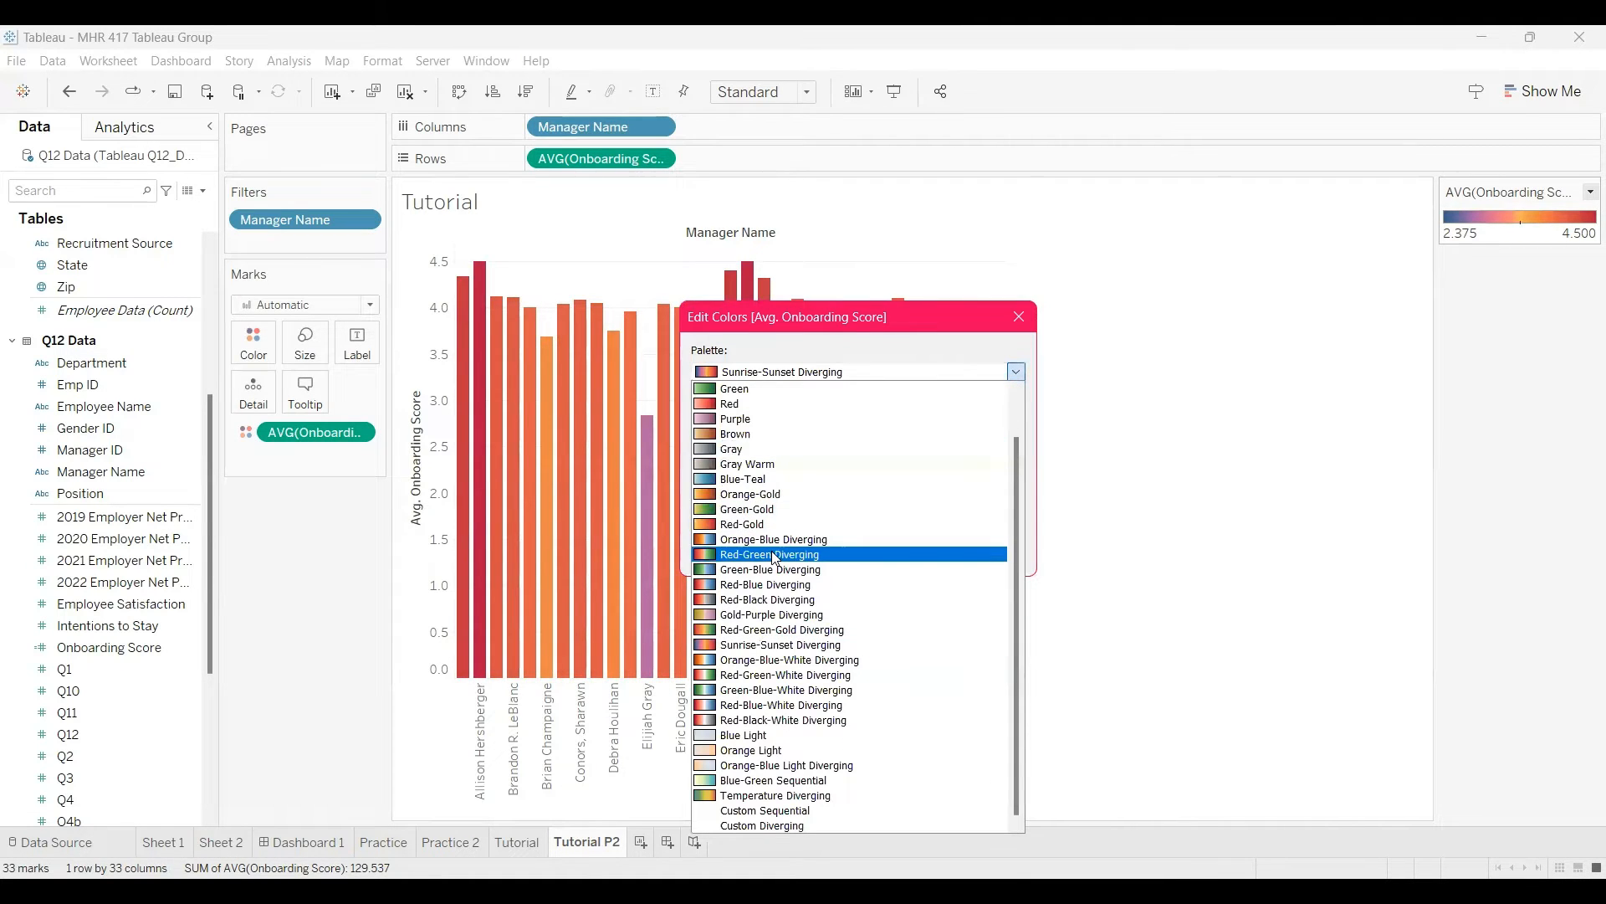
click(767, 553)
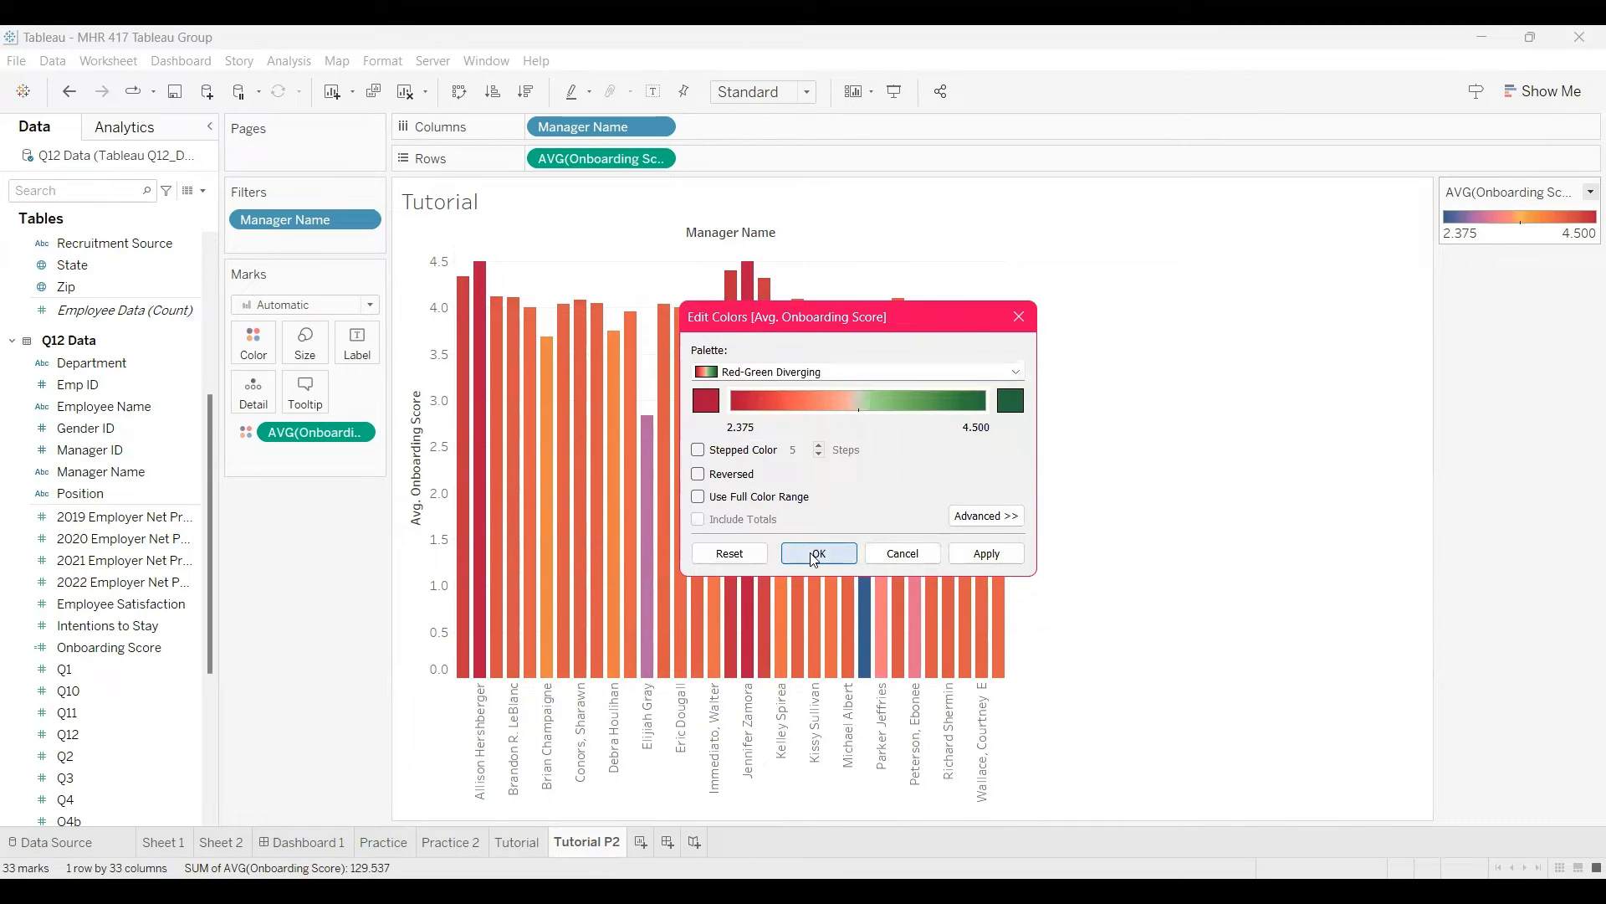
click(817, 553)
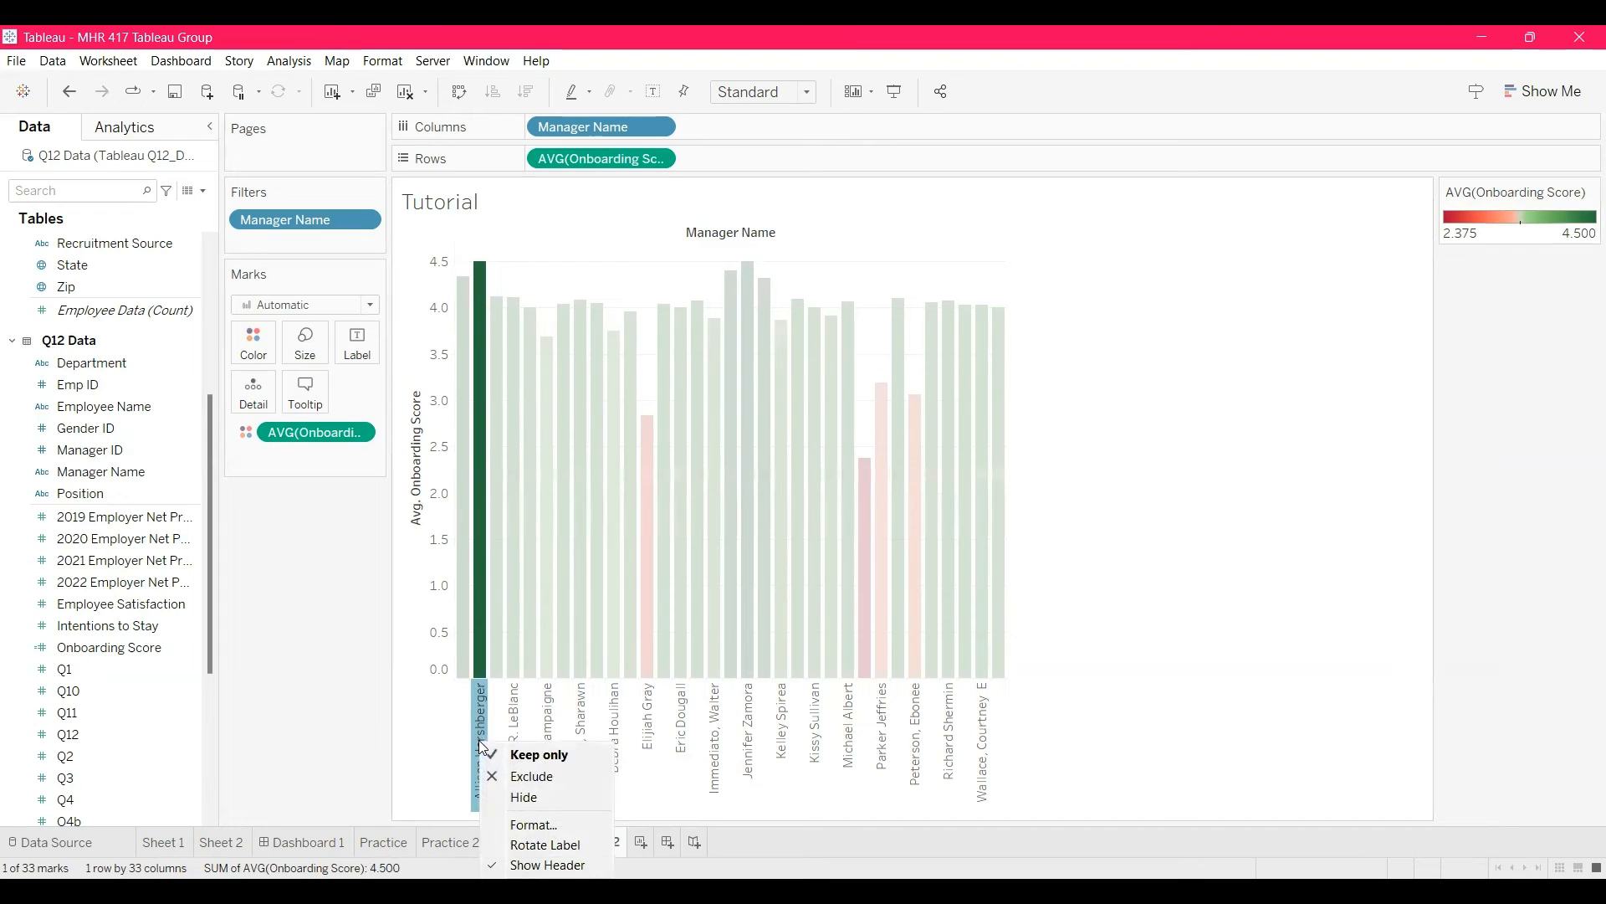
click(533, 823)
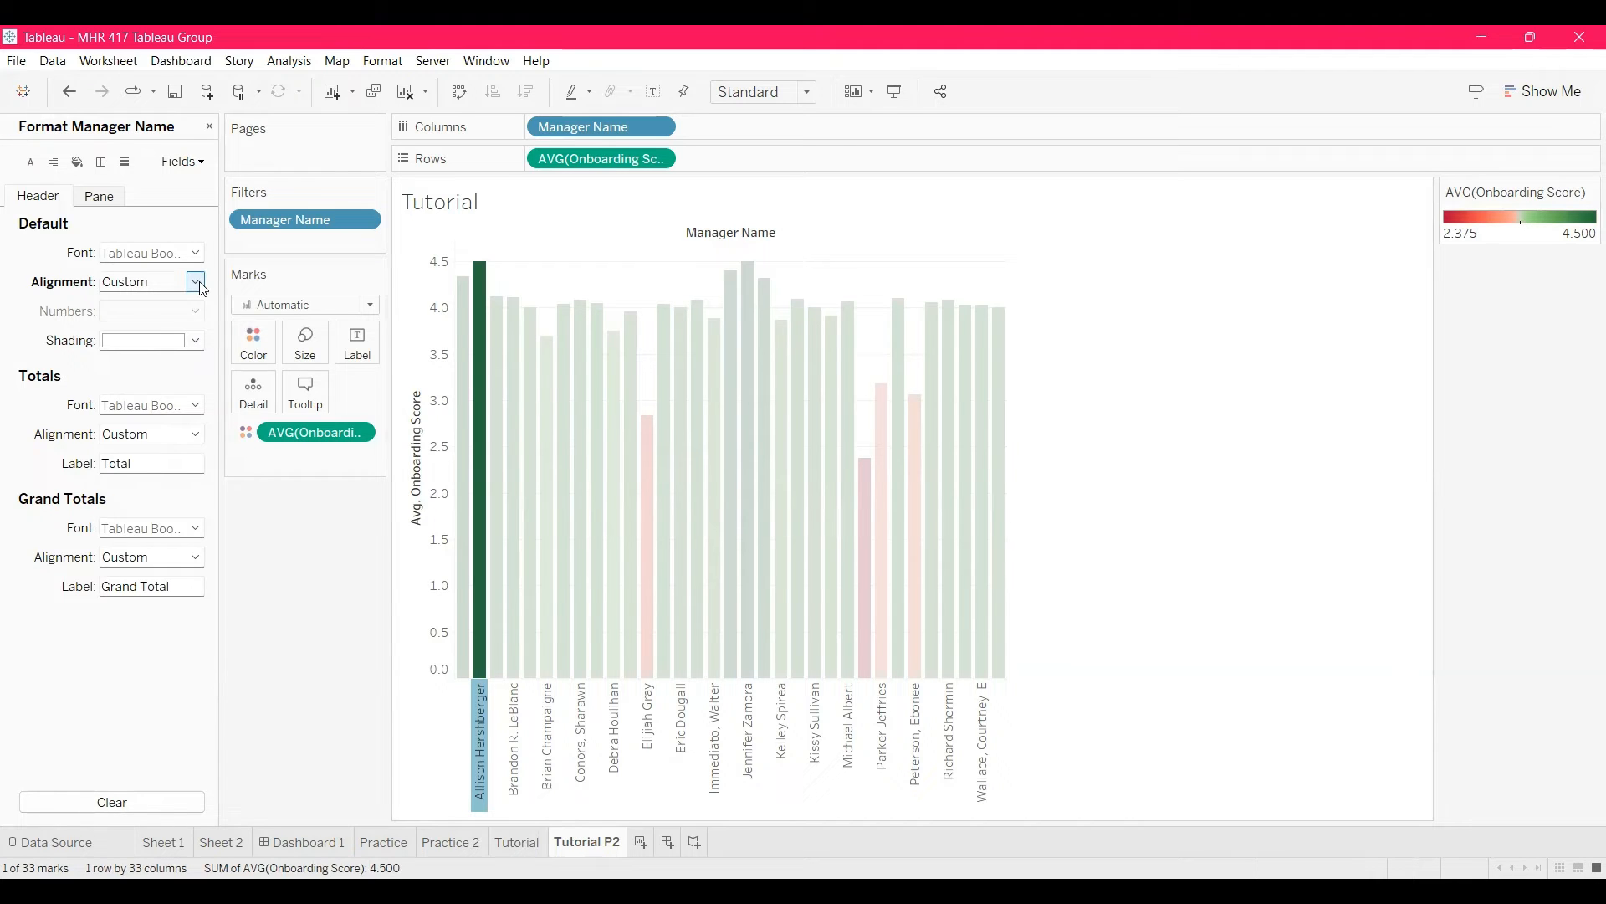
click(196, 282)
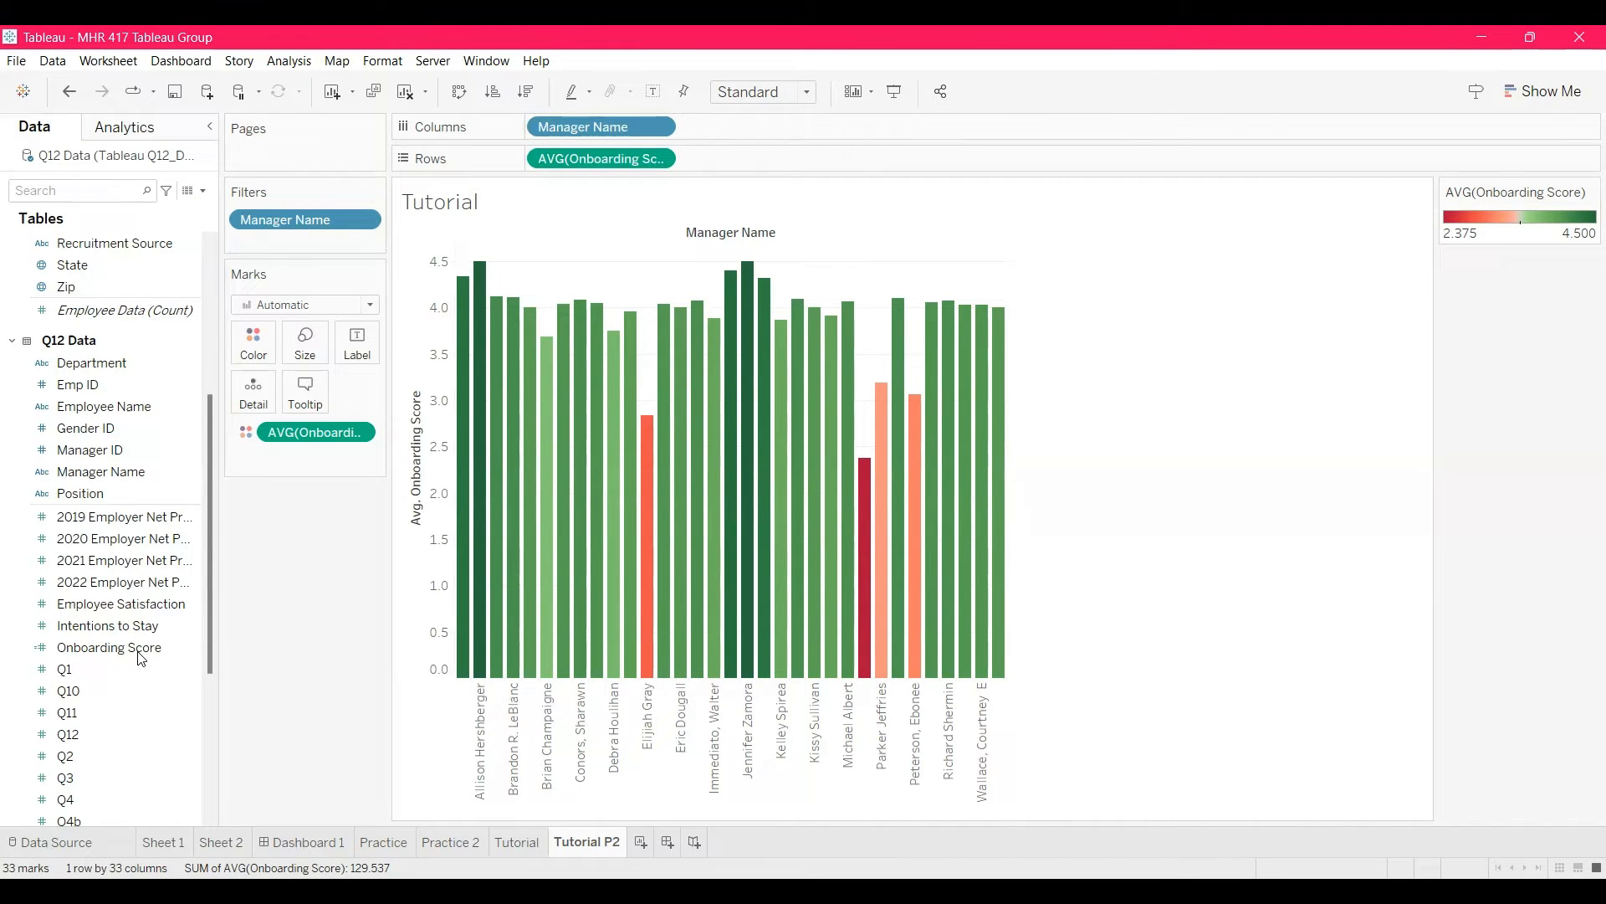
Step: Label each bar with its average Onboarding Score, e.g. 4.333 and 2.375
click(108, 647)
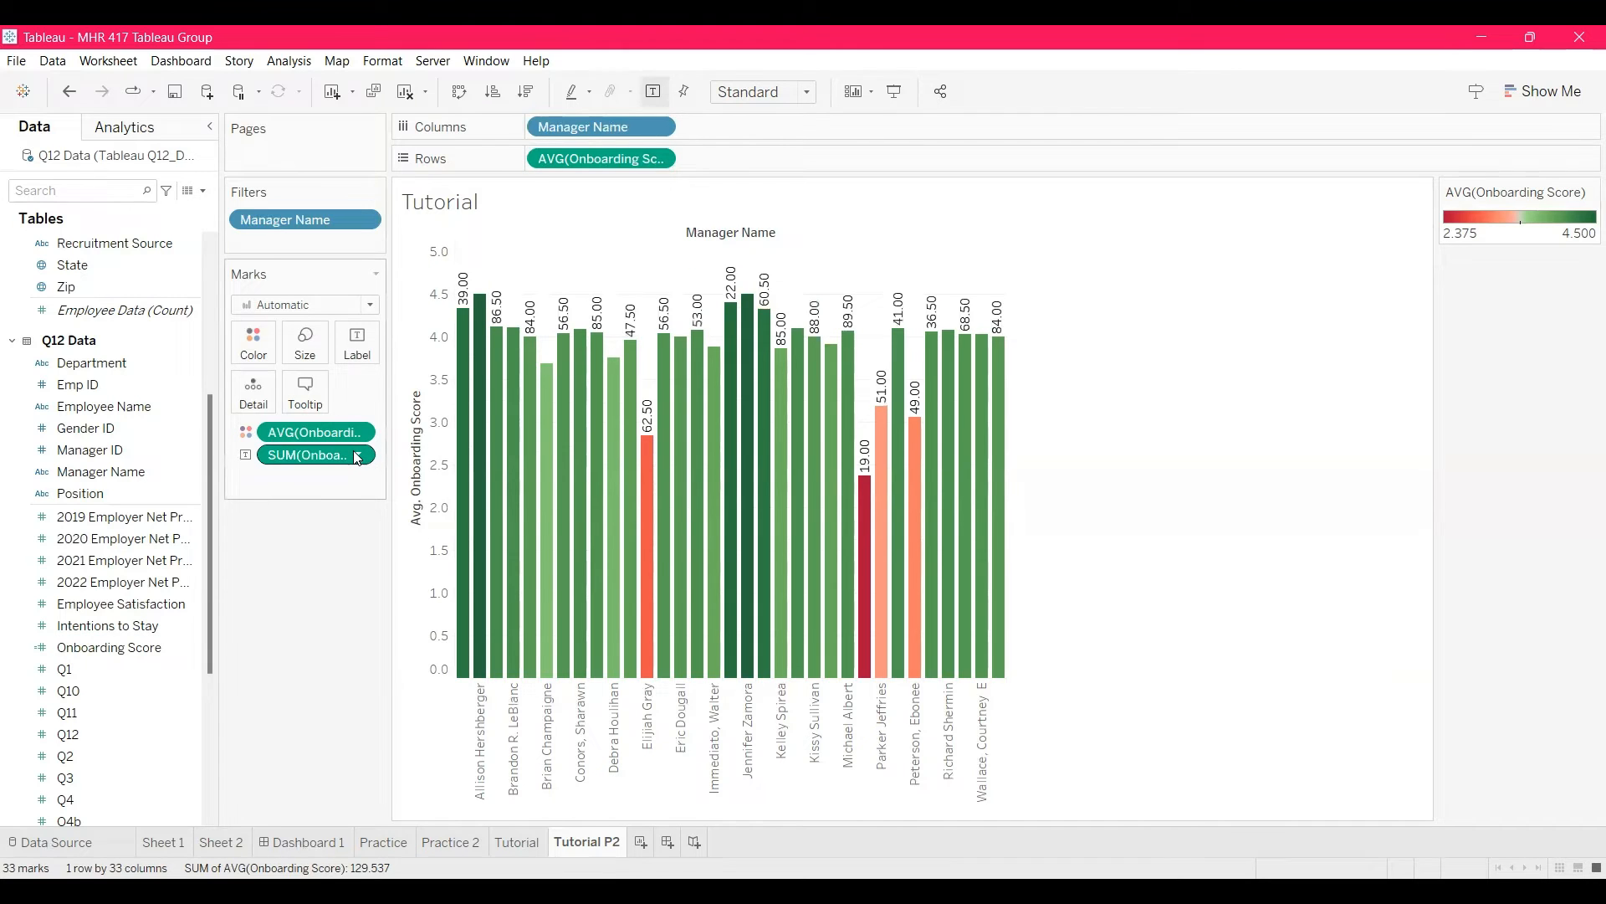
mouse_move(307, 455)
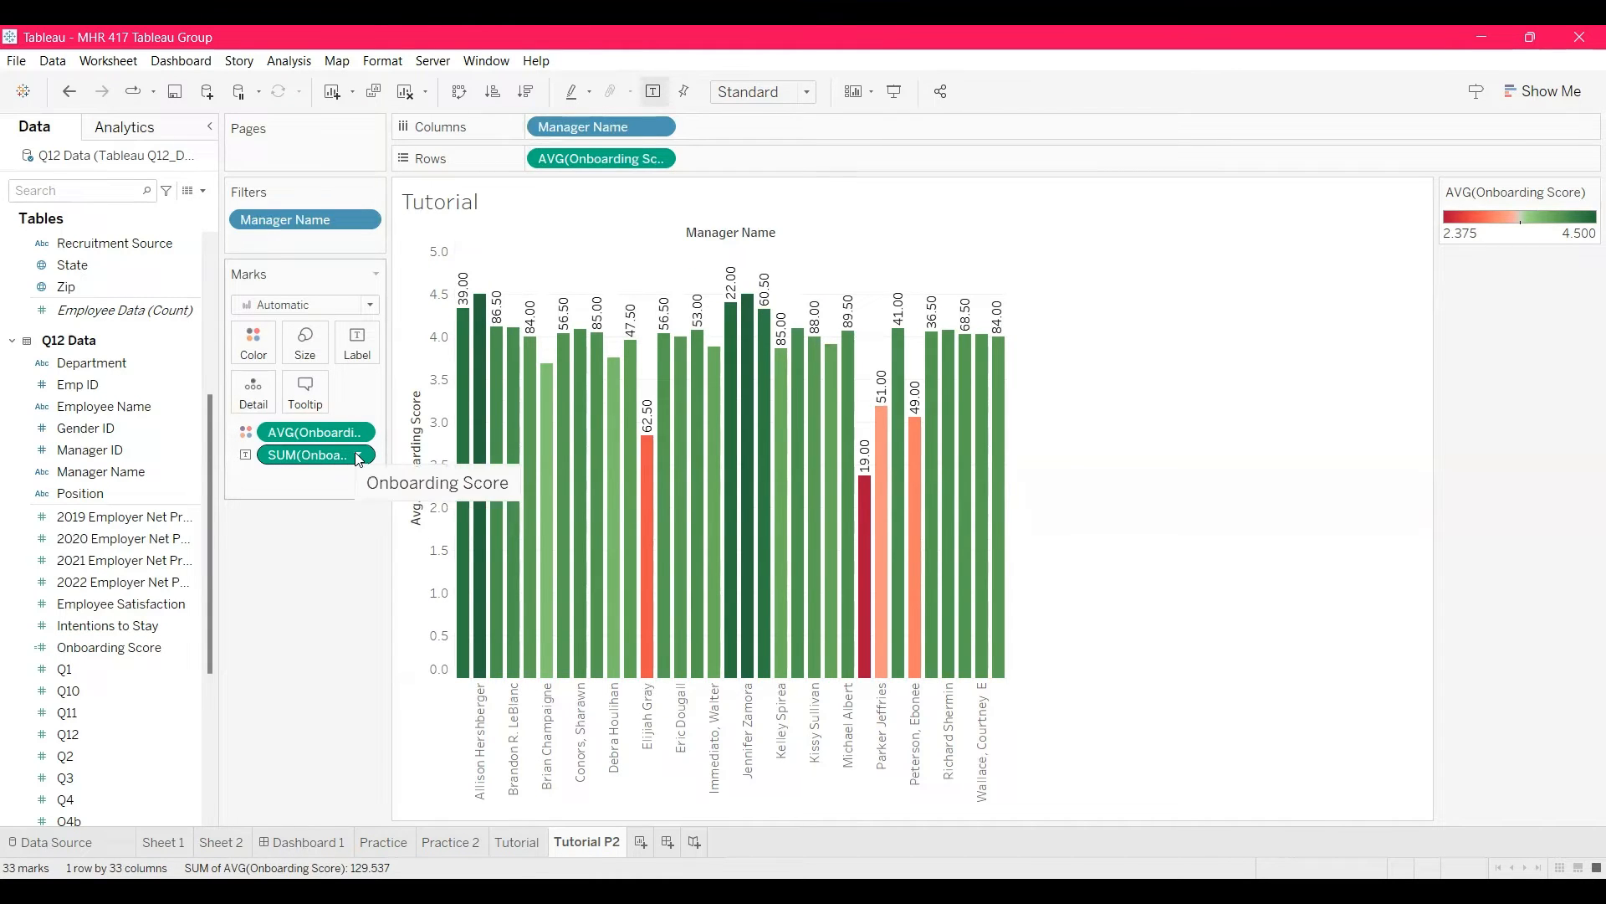
right_click(314, 455)
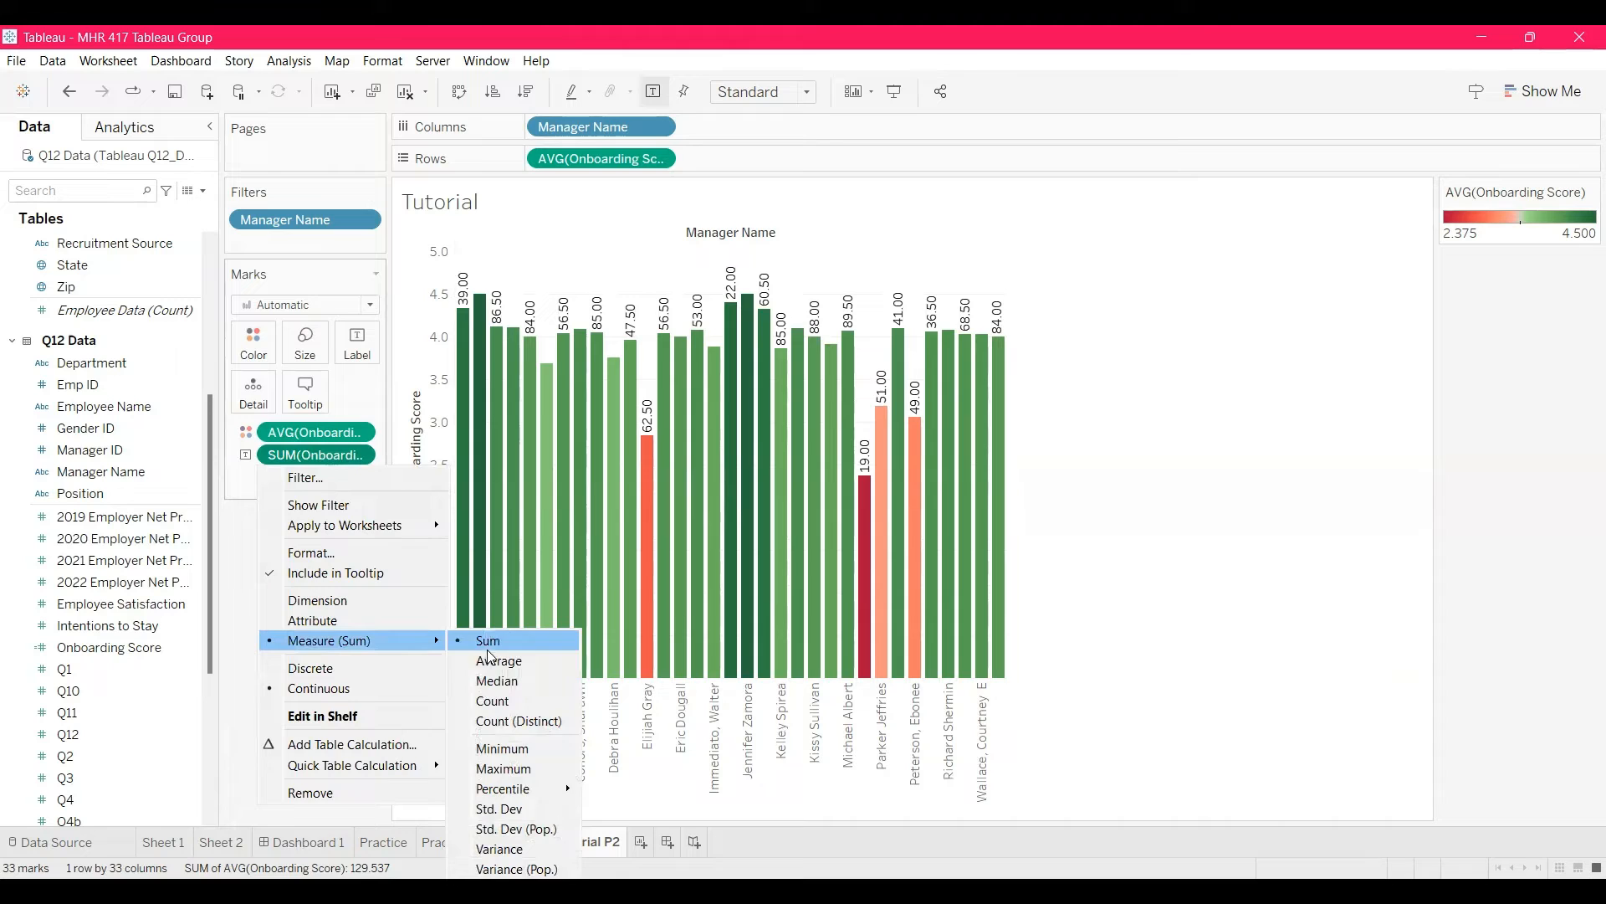
click(498, 660)
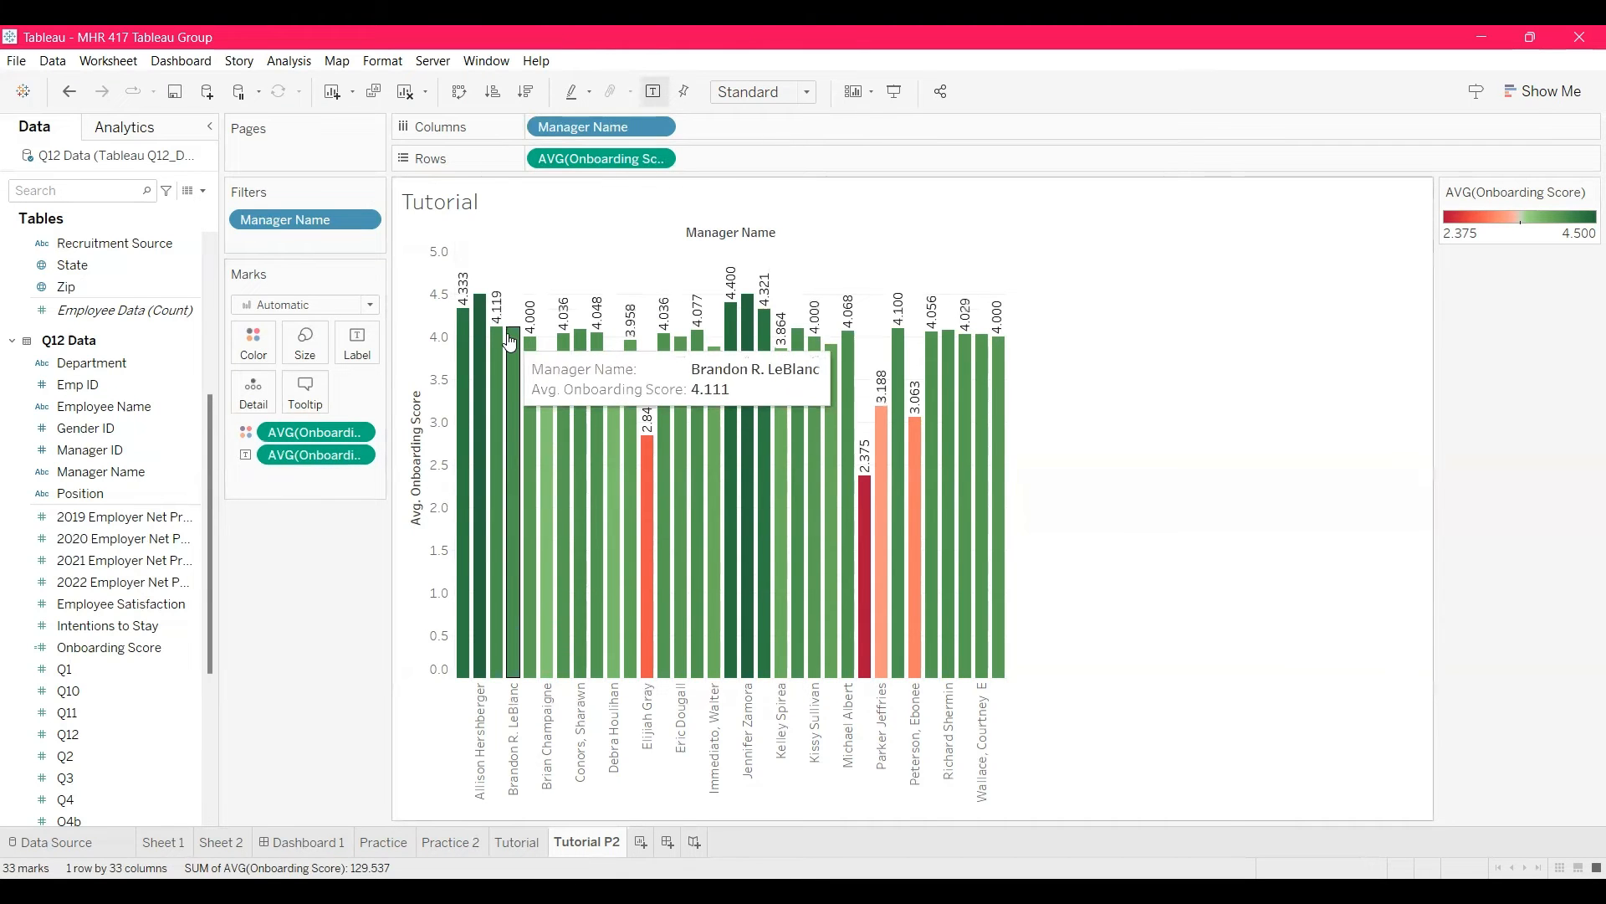
mouse_move(469, 307)
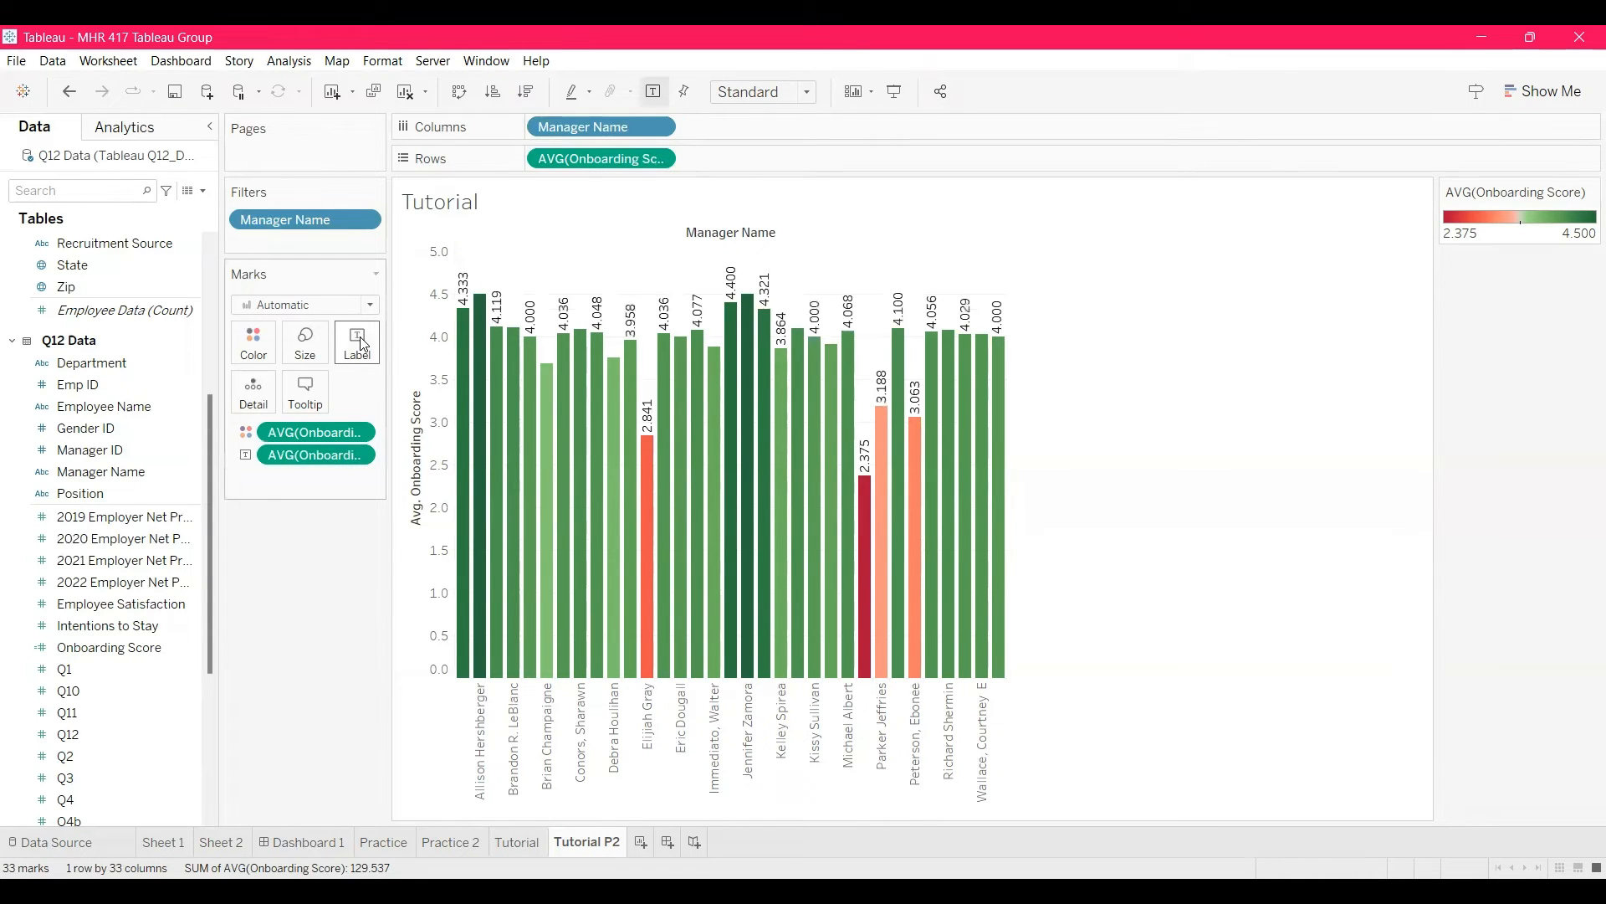
click(357, 342)
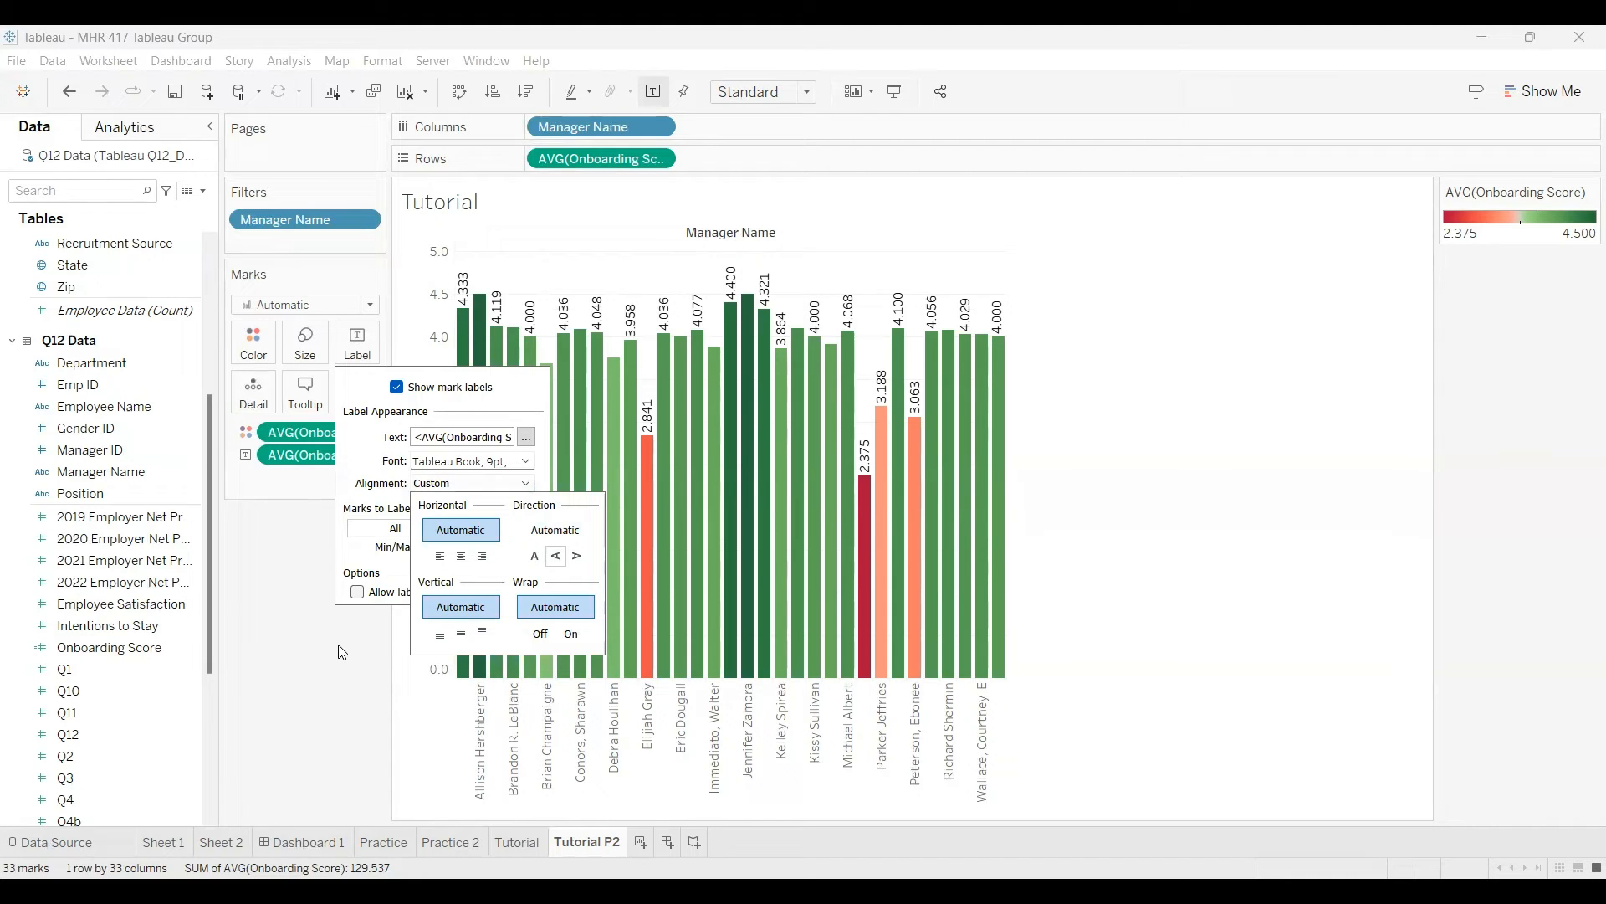
click(342, 651)
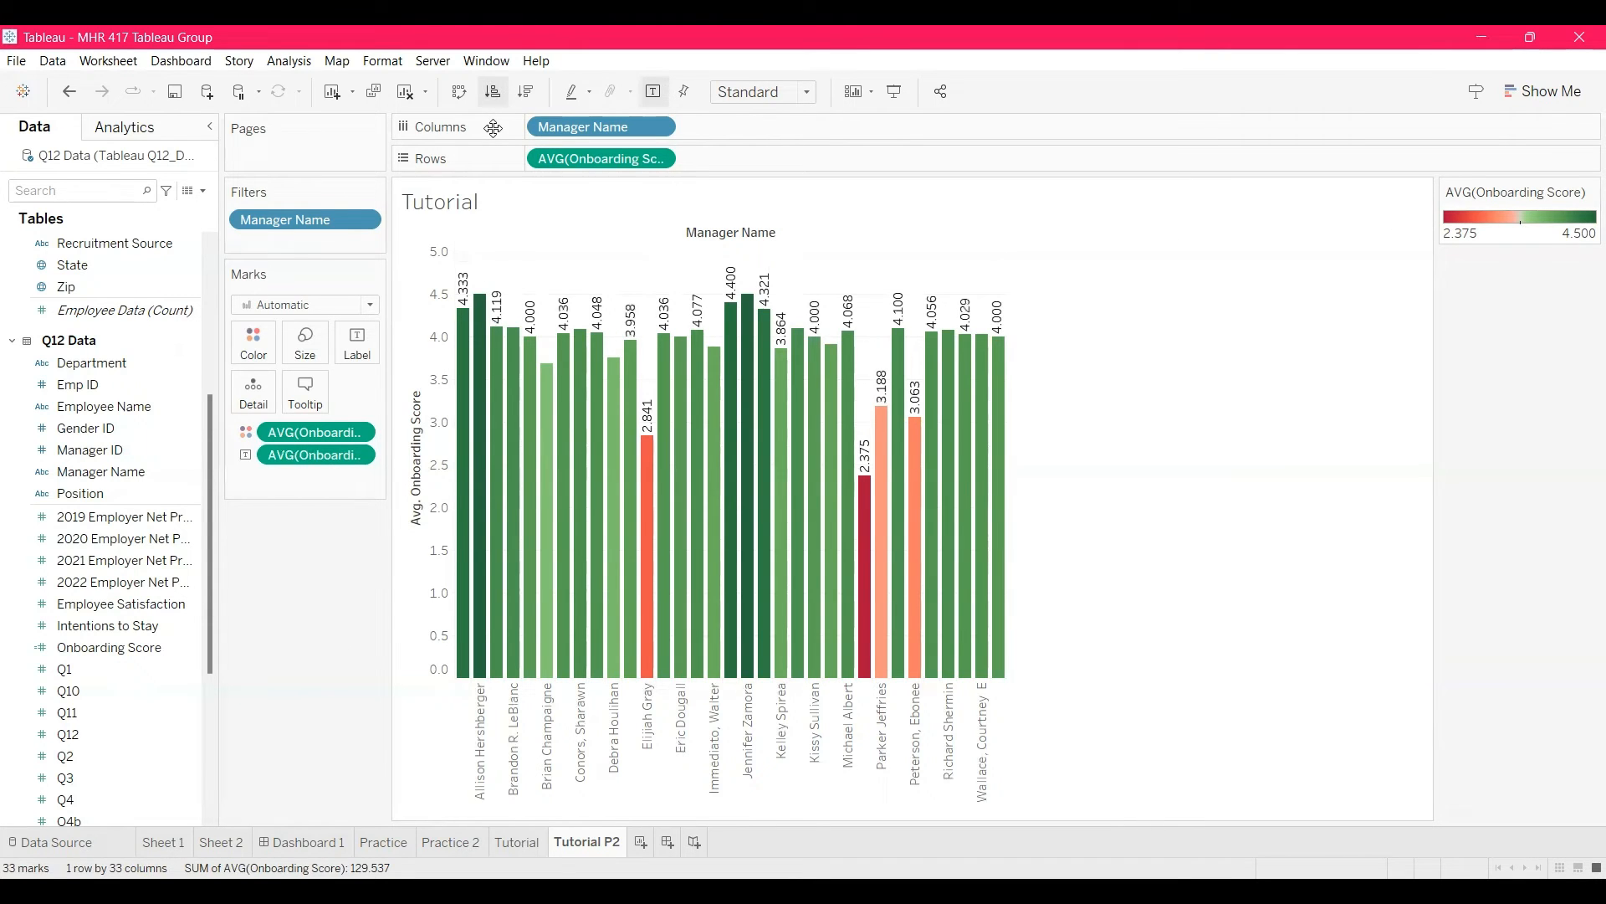
Step: Sort the bars descending by average score, from 4.500 down to 2.375
click(527, 92)
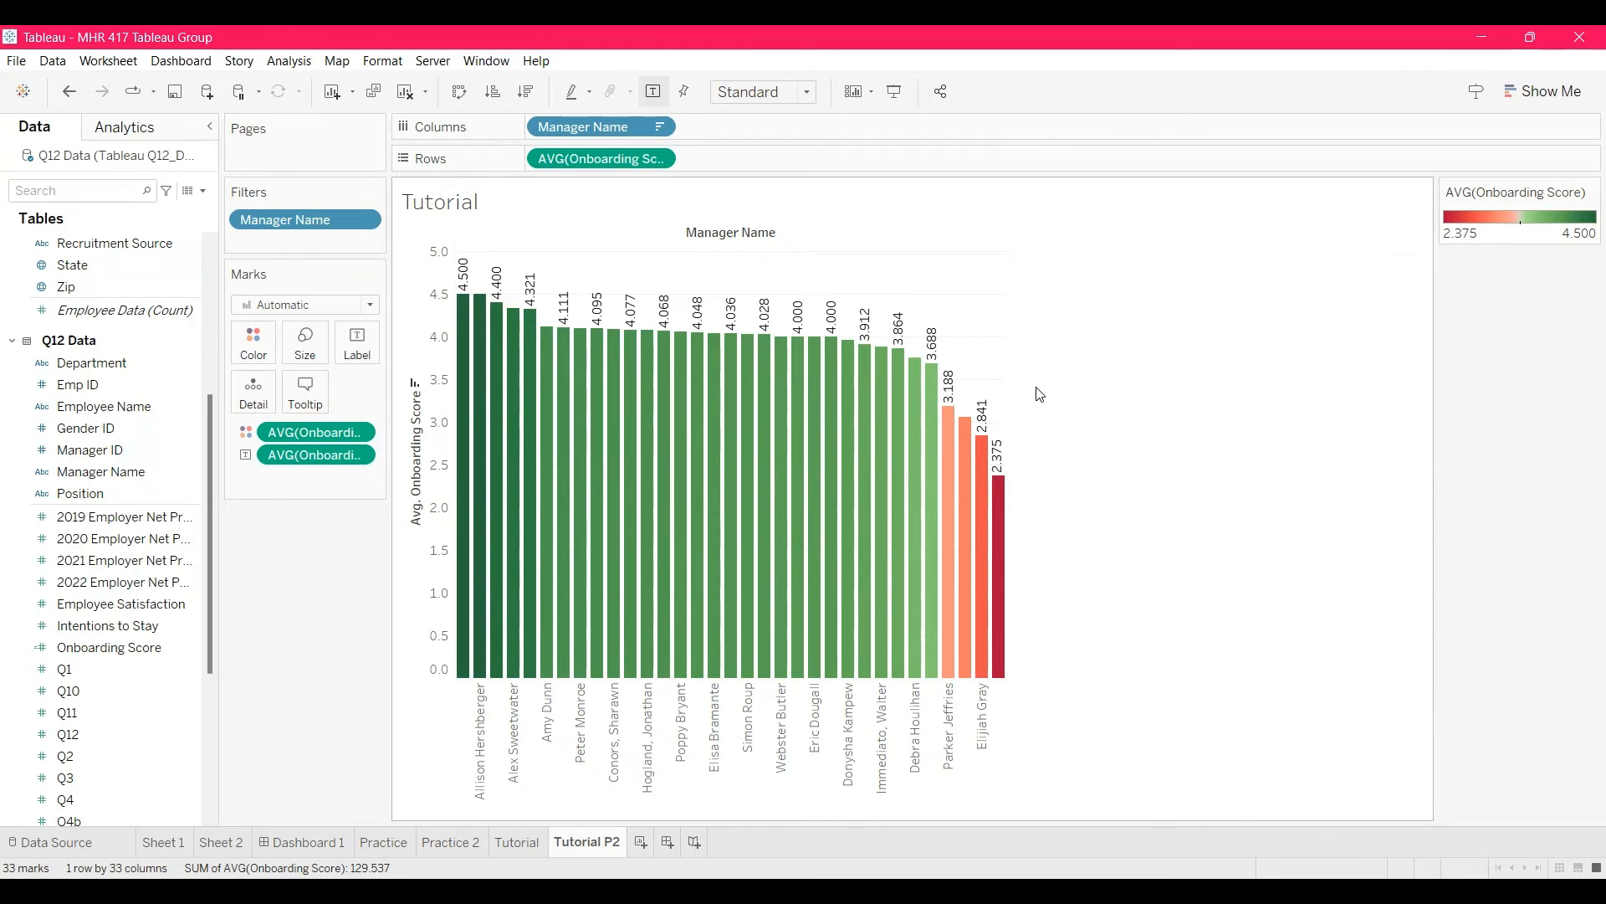
click(438, 202)
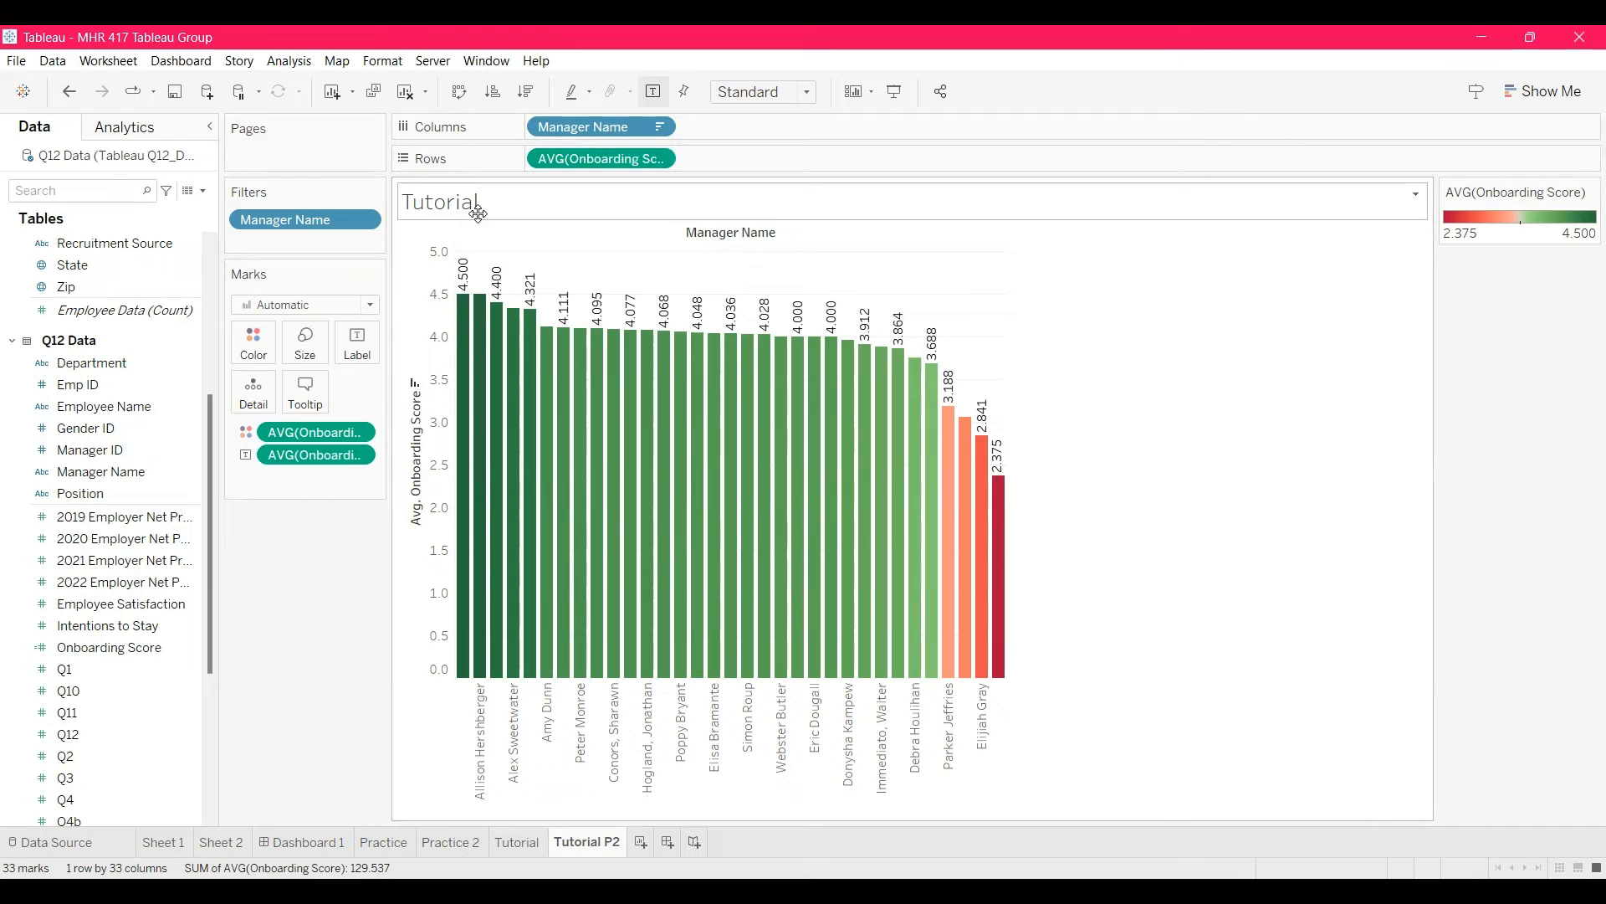
Step: Set the worksheet title to 'Average Manager Onboarding Score'
double_click(441, 202)
text(Average Manager O)
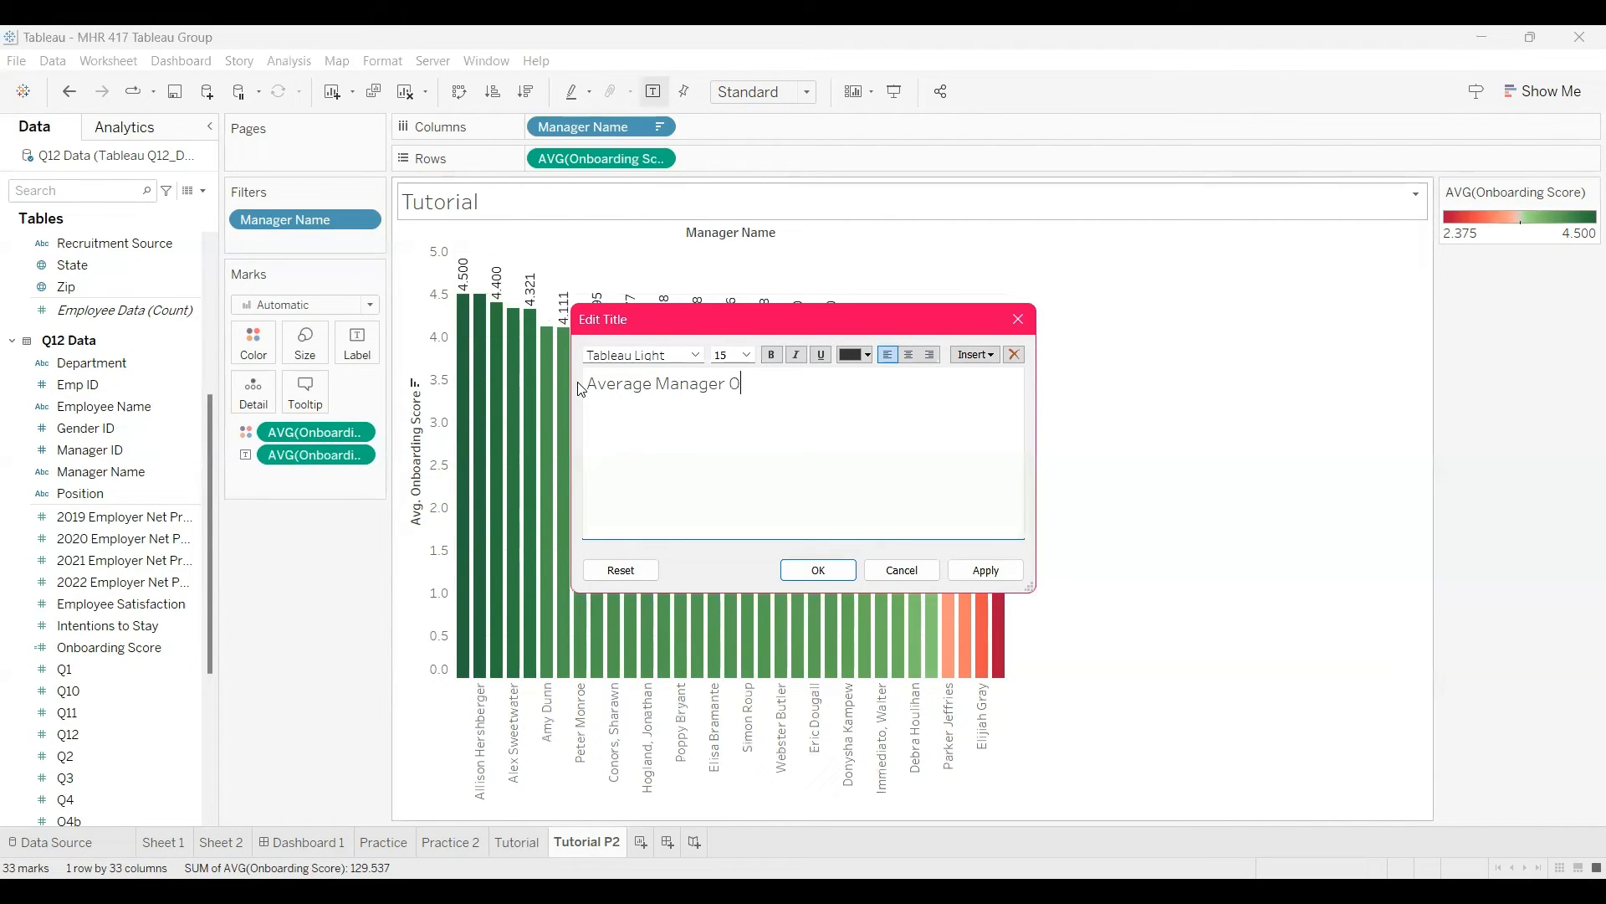
text(nboarding Score)
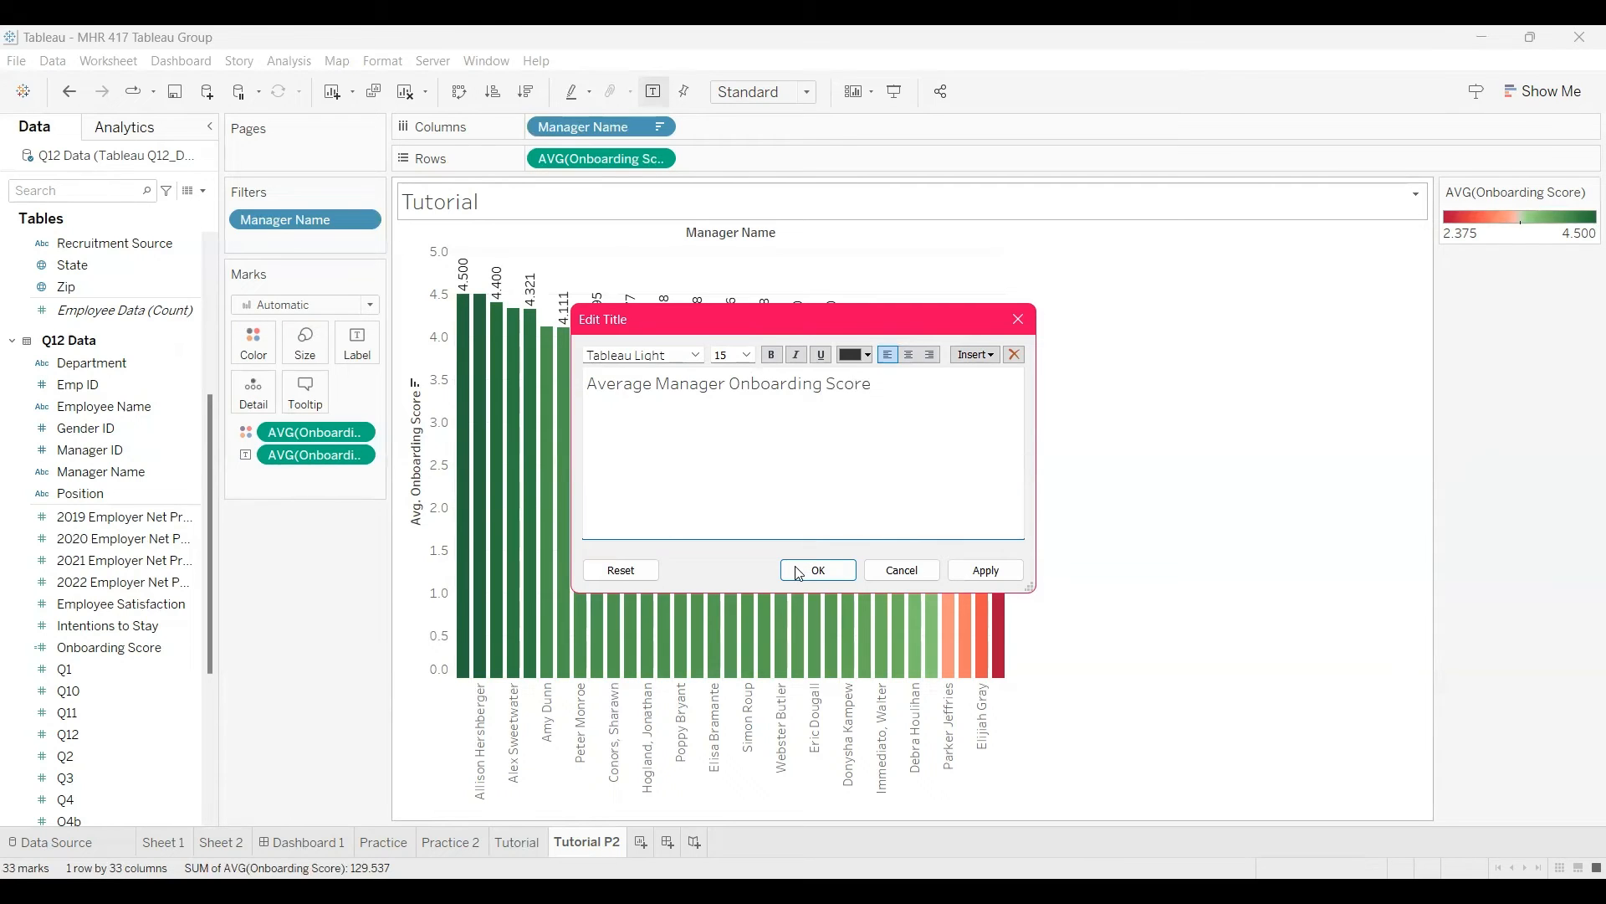
click(816, 570)
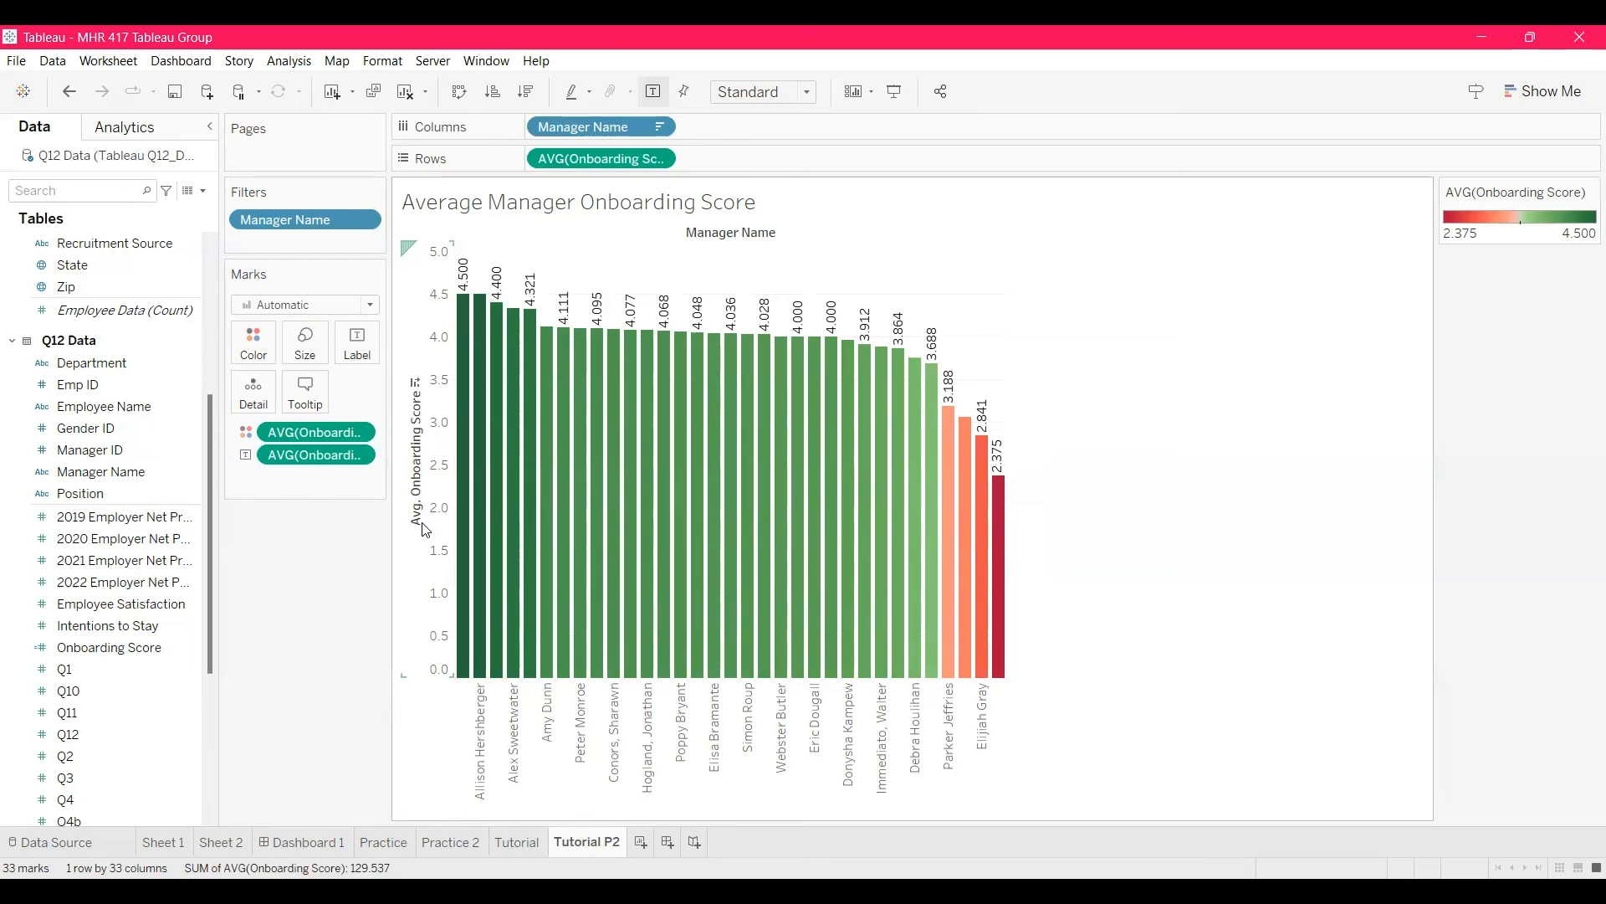
mouse_move(798, 628)
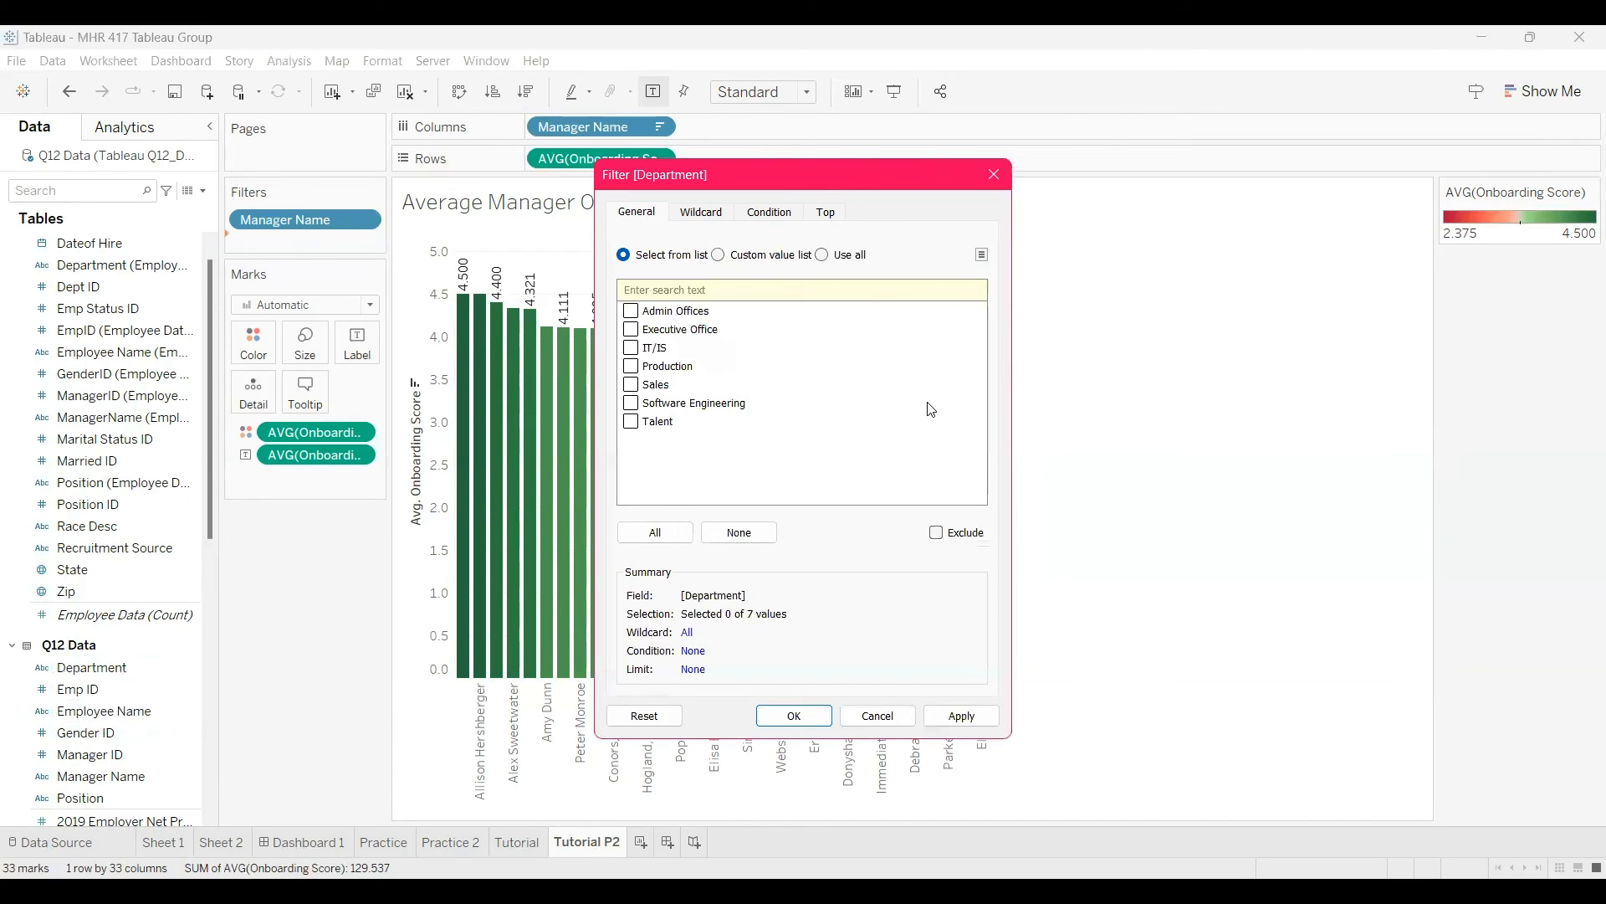
Step: Filter Department to Production only, showing 16 managers
click(631, 365)
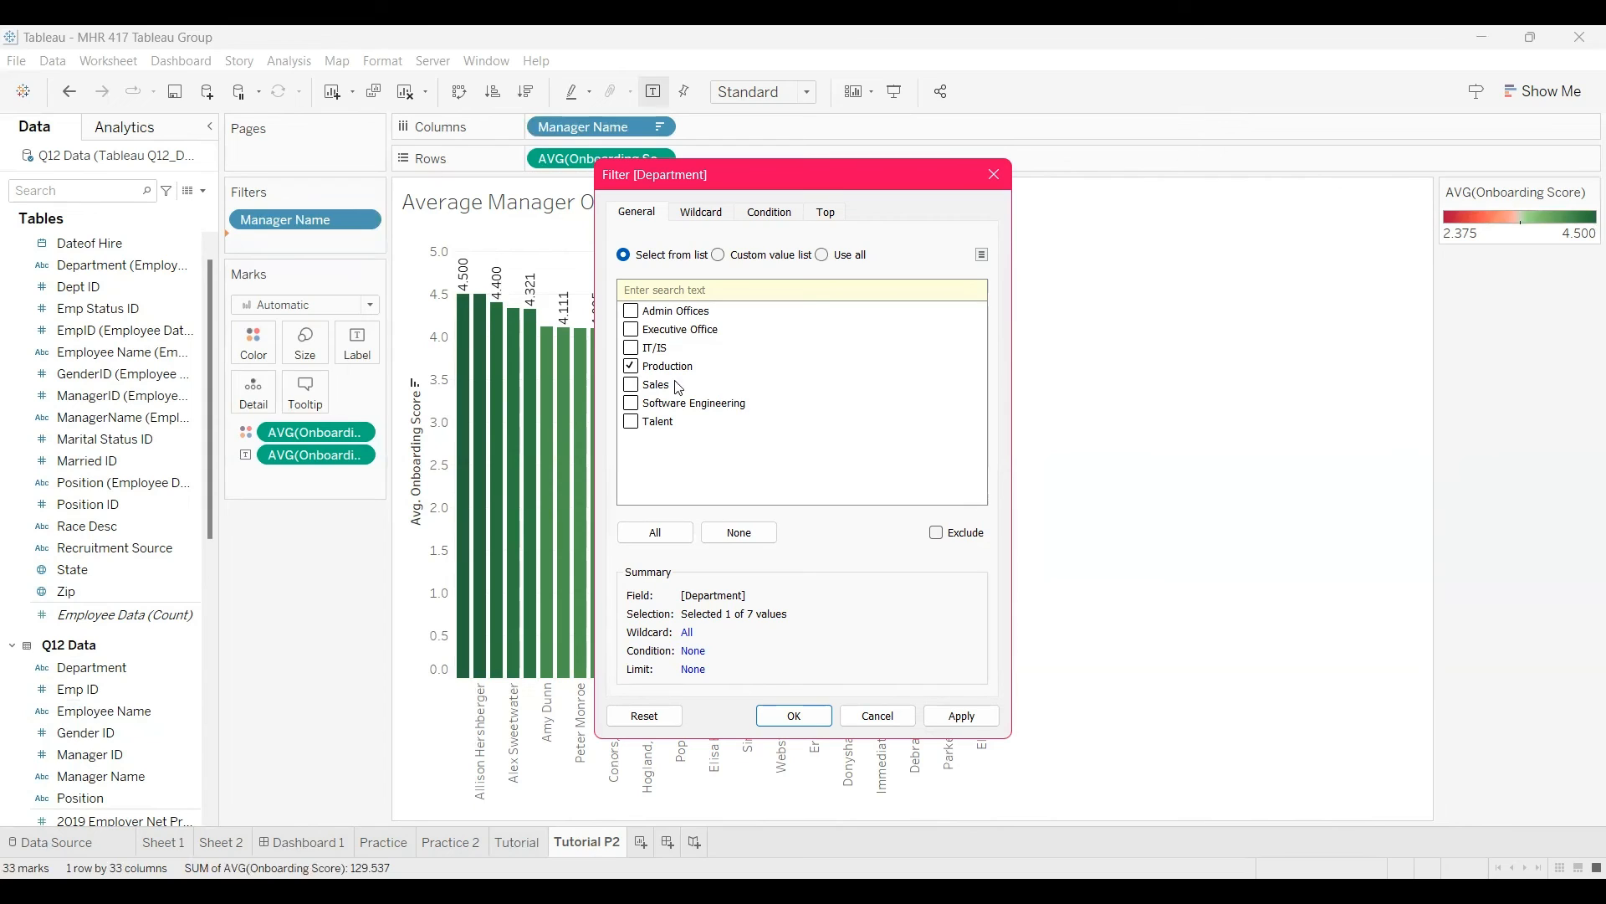
click(793, 715)
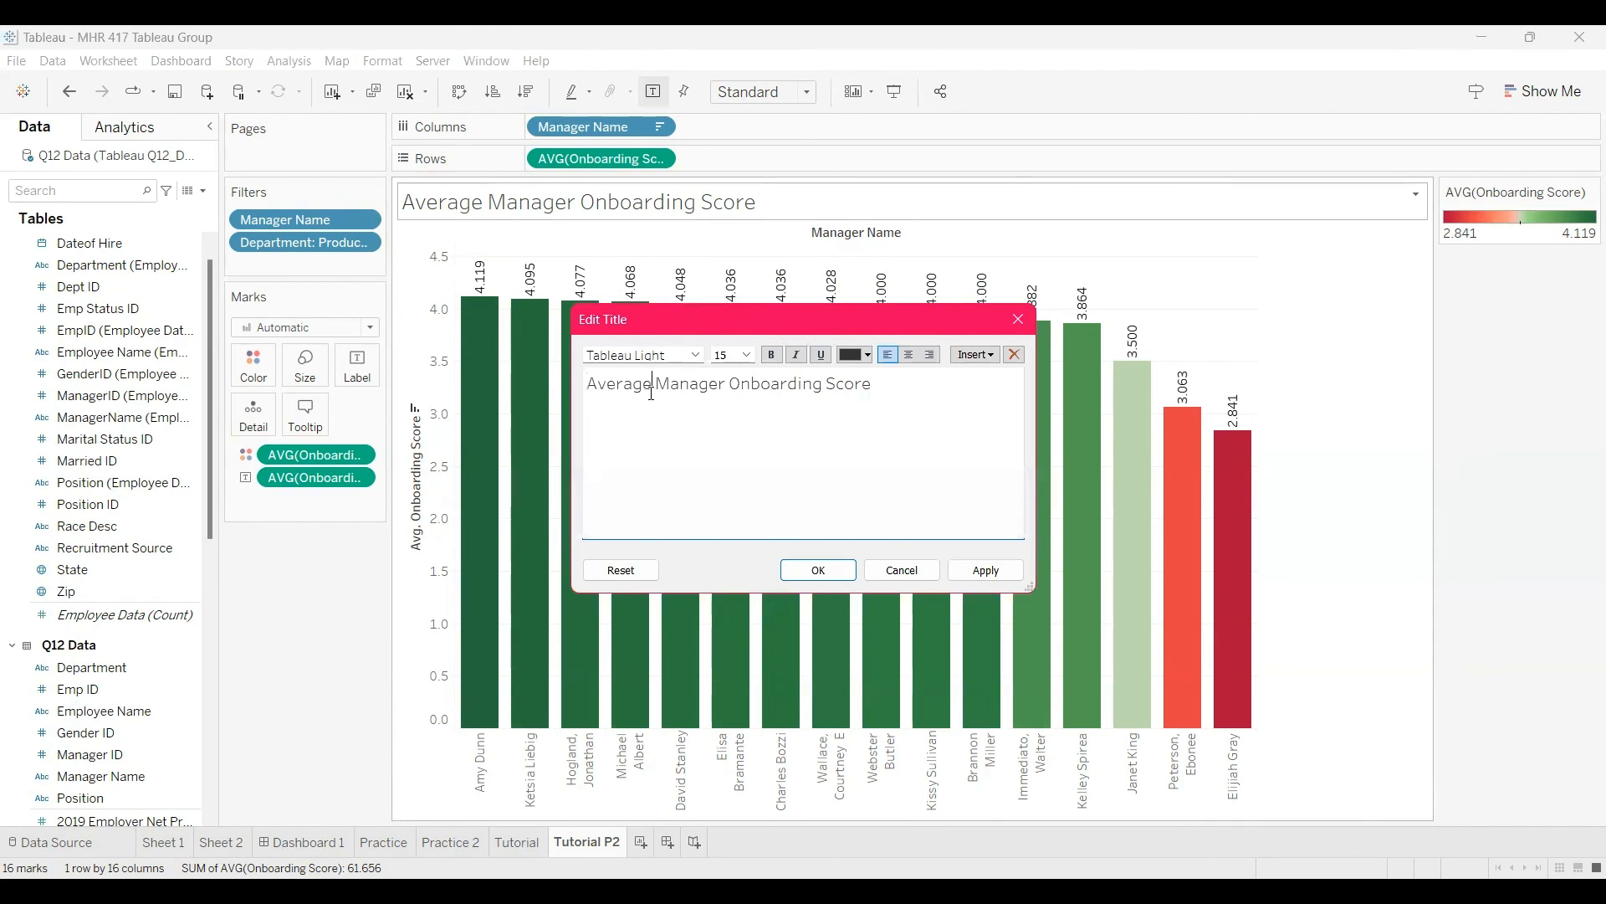
Step: Retitle the chart 'Average Production Manager Onboarding Score'
text(Production)
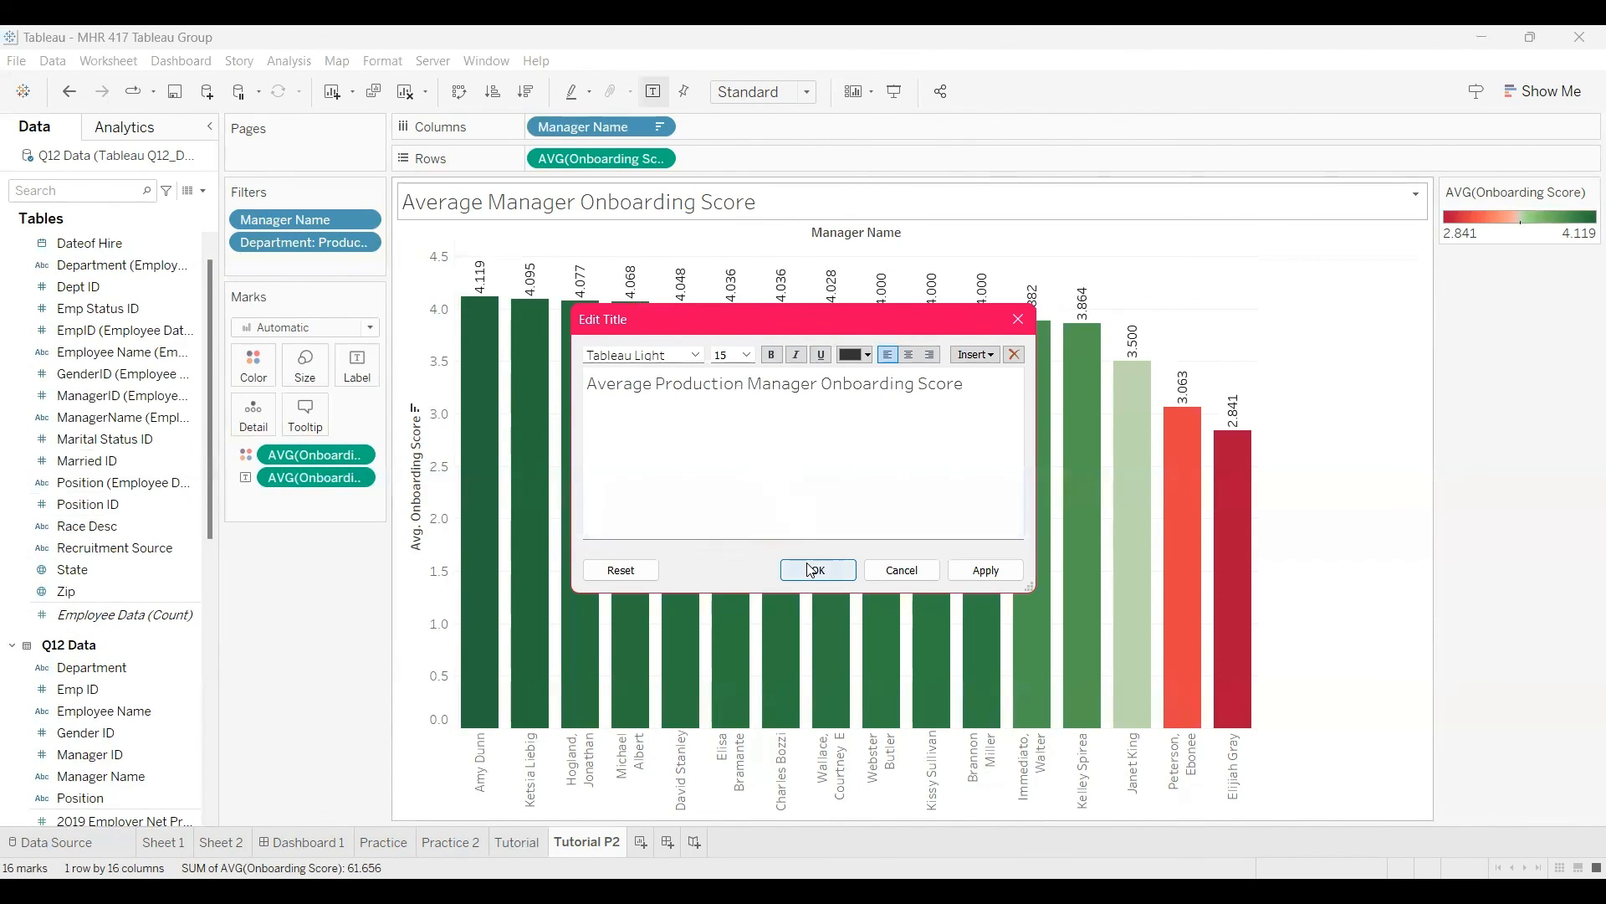
click(816, 570)
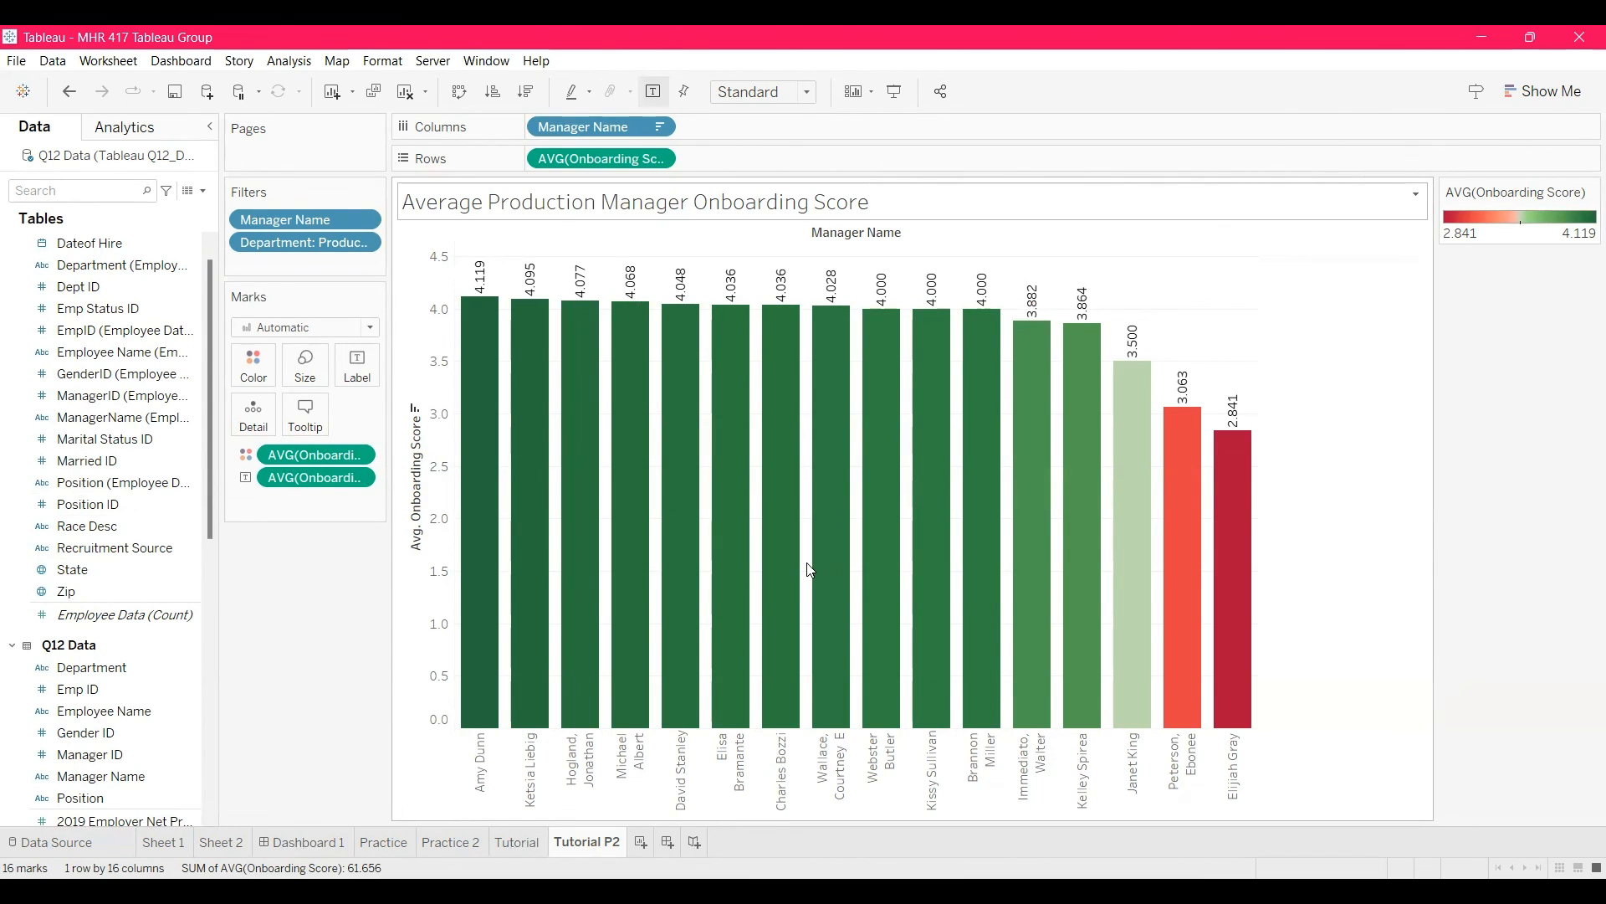